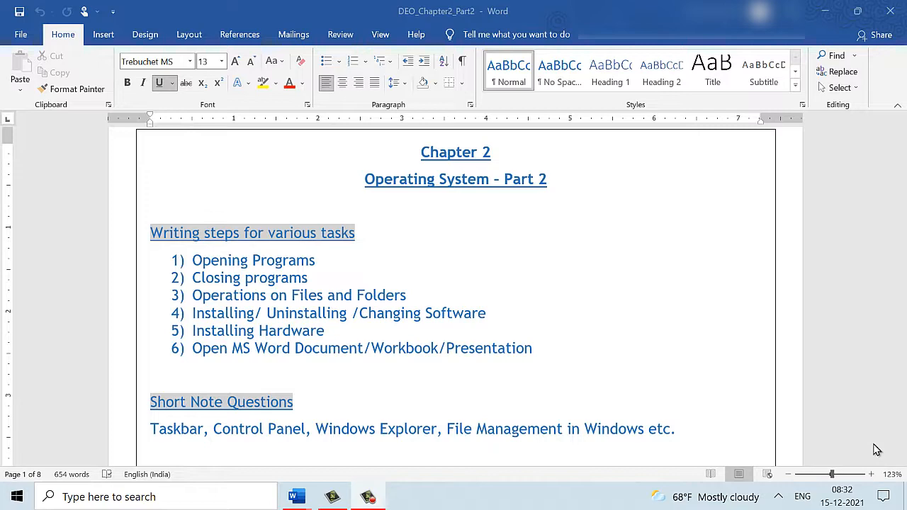
- Scroll past the chapter title and Short Note Questions to the 1) Task Bar heading
scroll(down, 3)
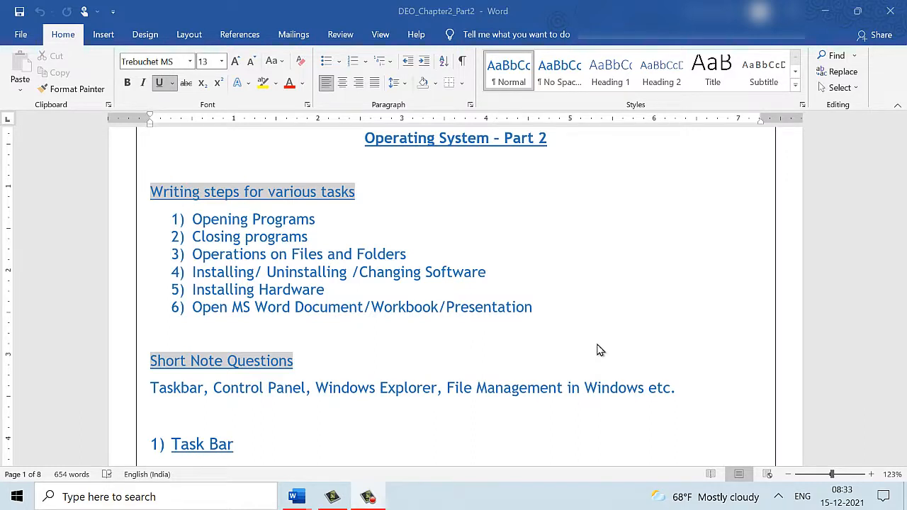
scroll(down, 3)
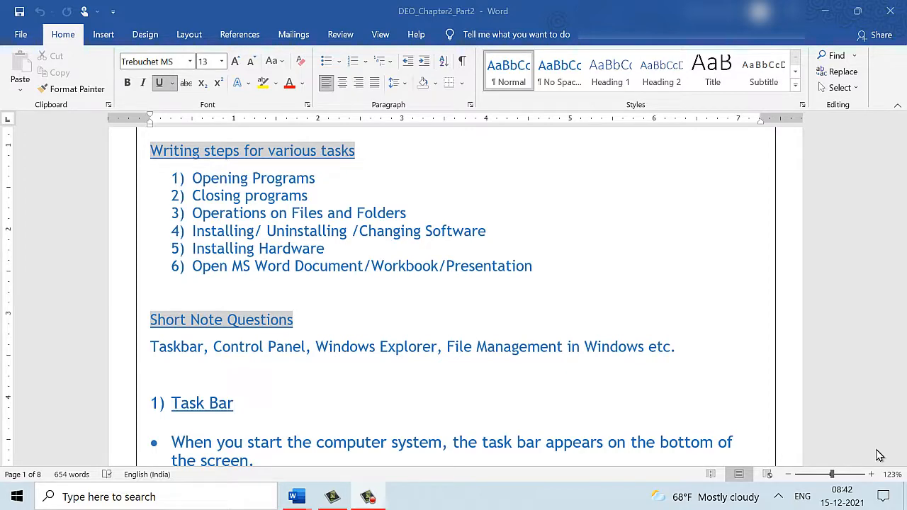
- Show all four Task Bar points and the taskbar picture below them
scroll(down, 3)
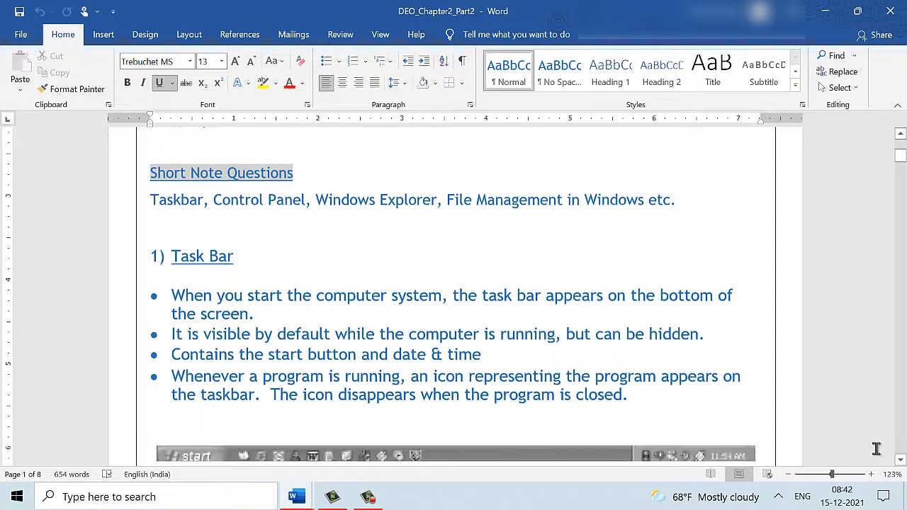
scroll(up, 3)
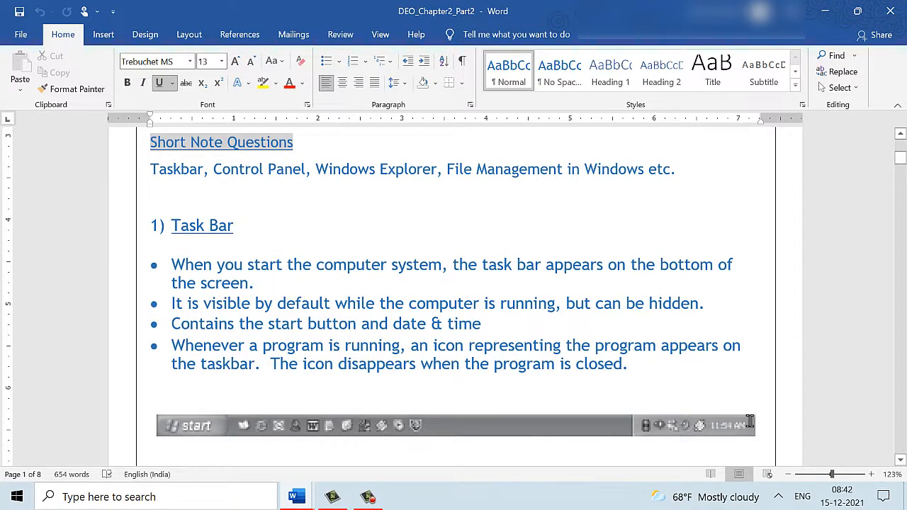
mouse_move(632, 434)
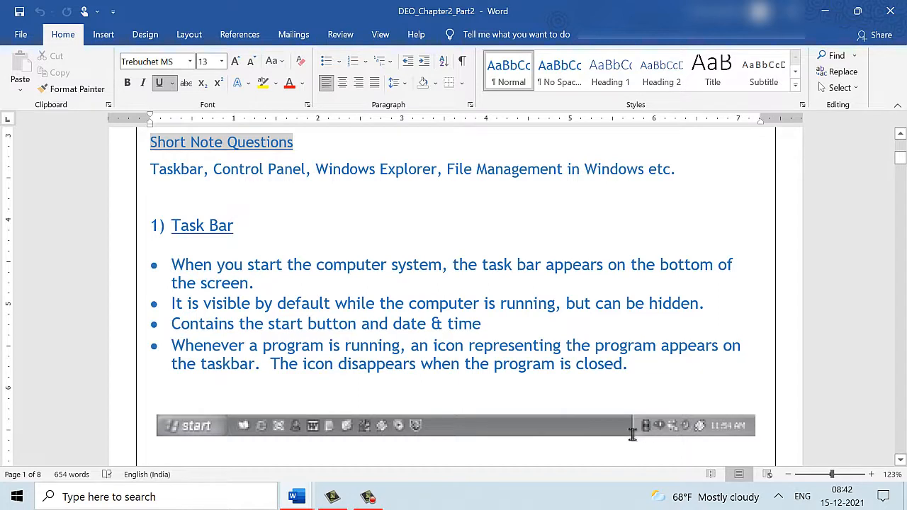
mouse_move(563, 428)
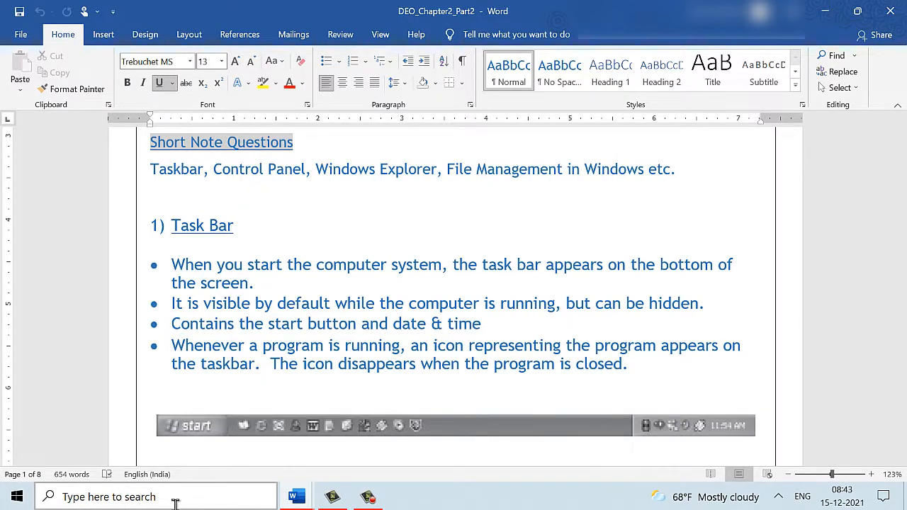
mouse_move(618, 415)
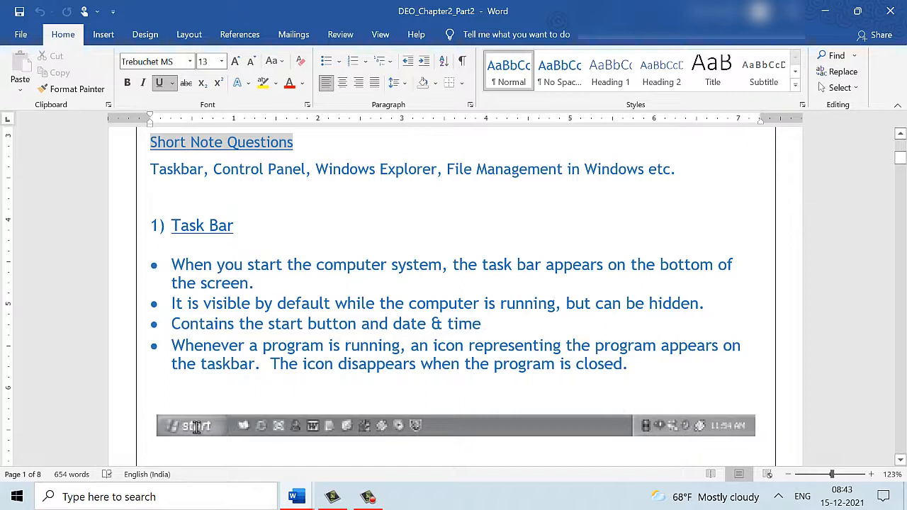
mouse_move(707, 423)
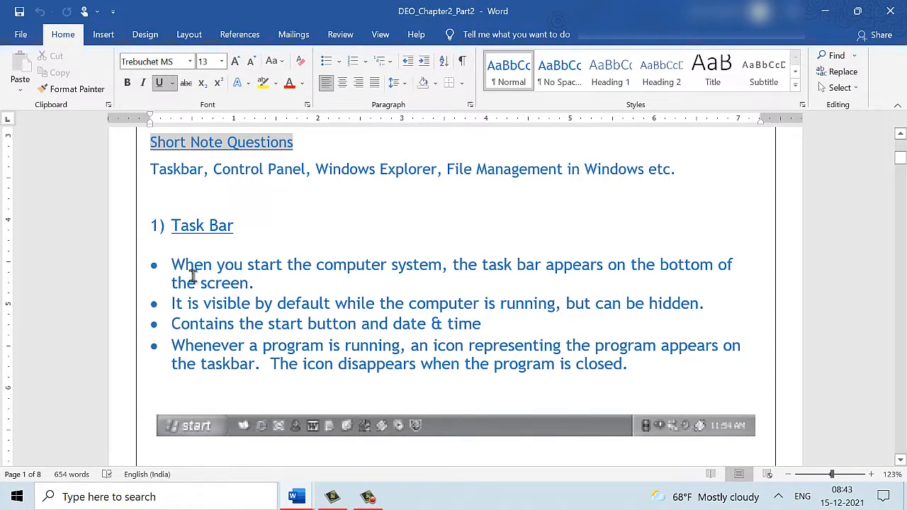
mouse_move(403, 275)
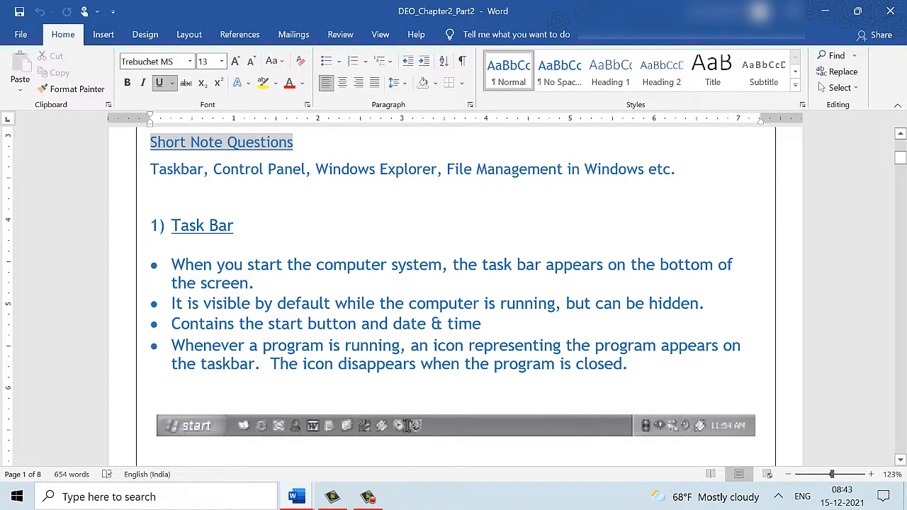
mouse_move(423, 436)
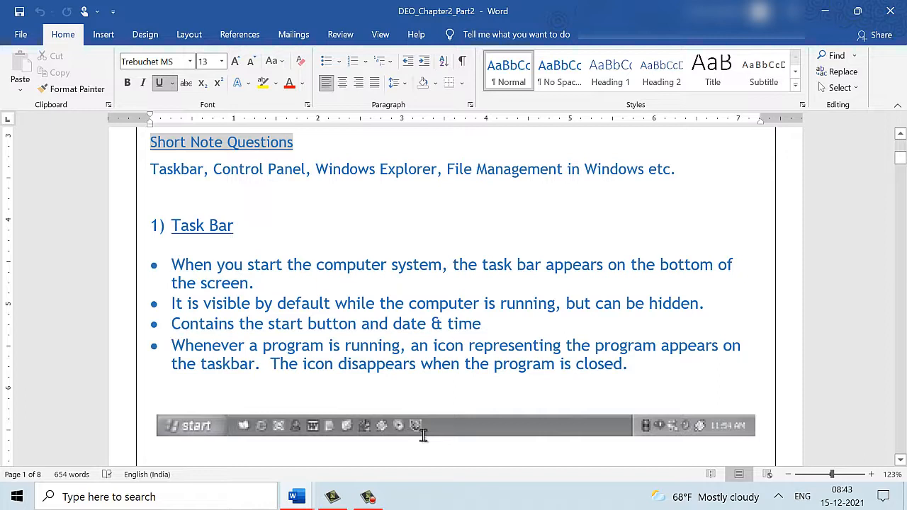
mouse_move(302, 311)
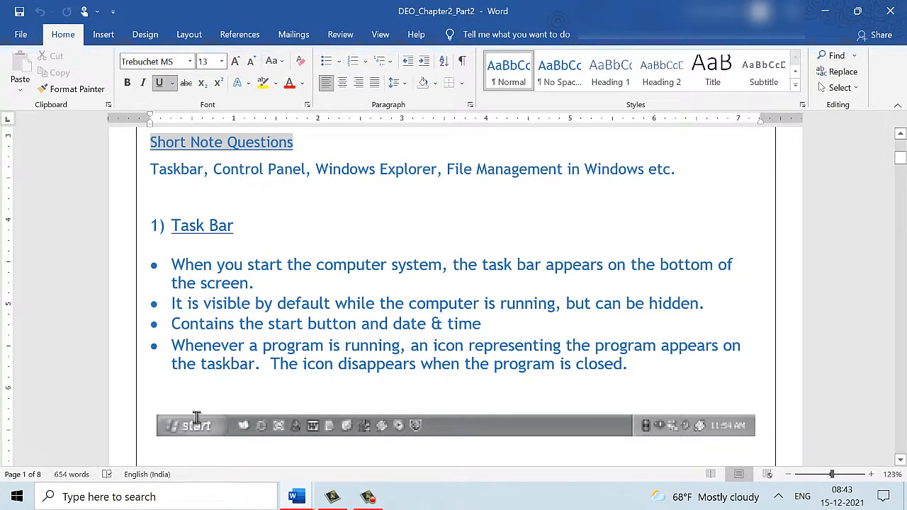
mouse_move(746, 432)
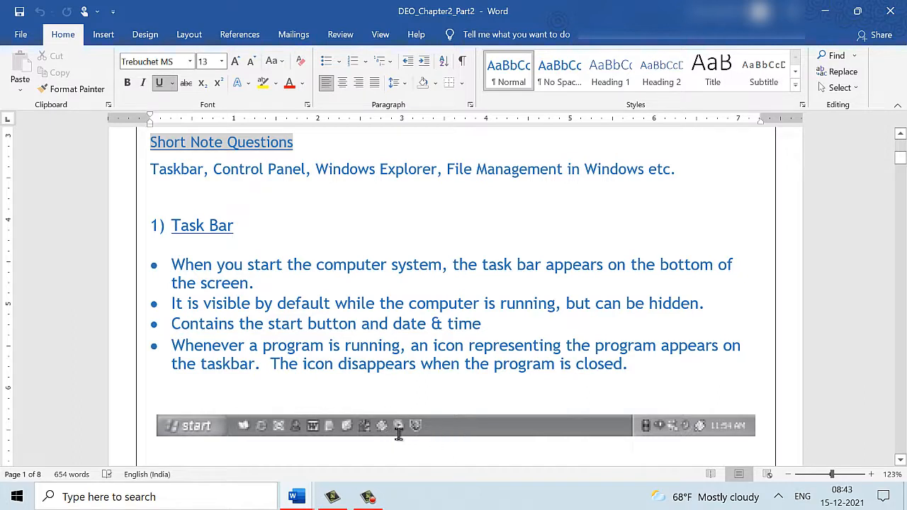
mouse_move(437, 424)
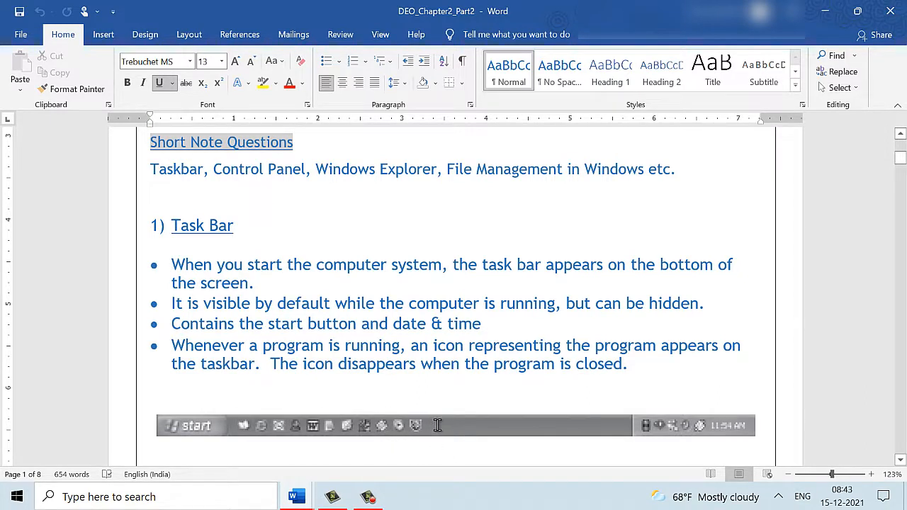
mouse_move(359, 363)
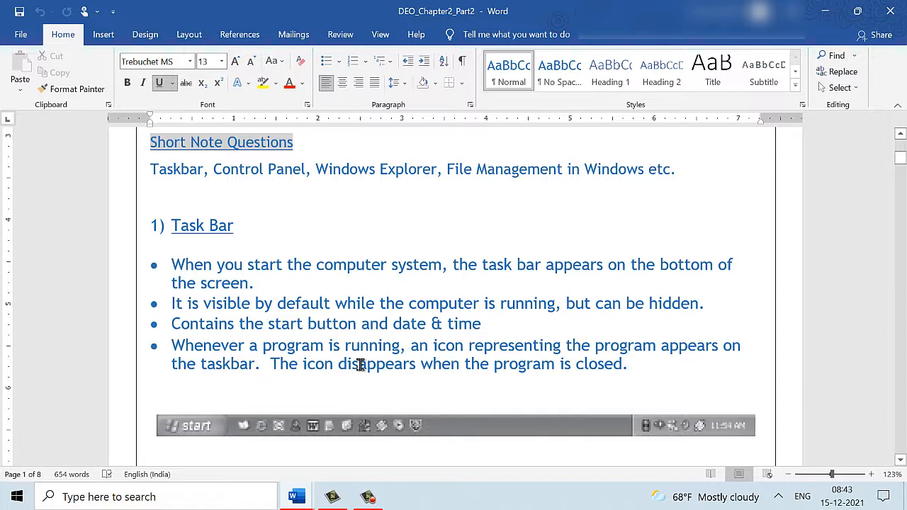
mouse_move(629, 364)
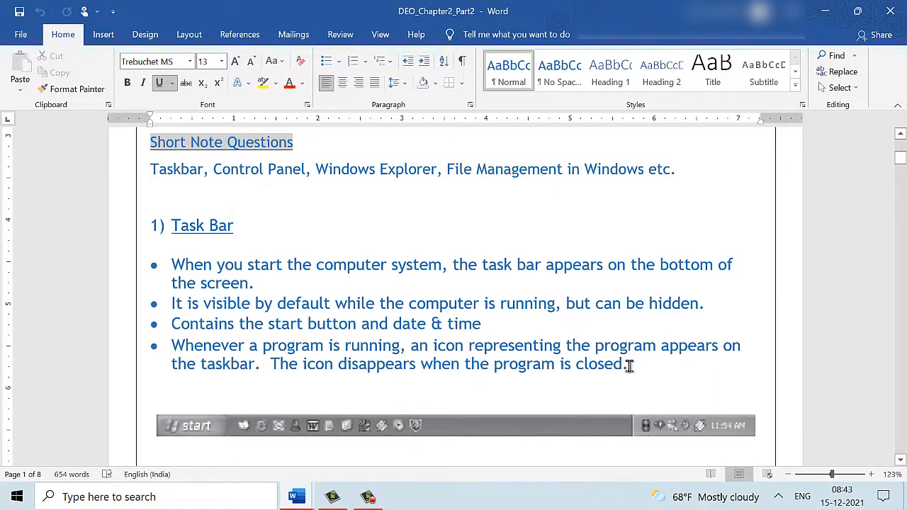
mouse_move(362, 418)
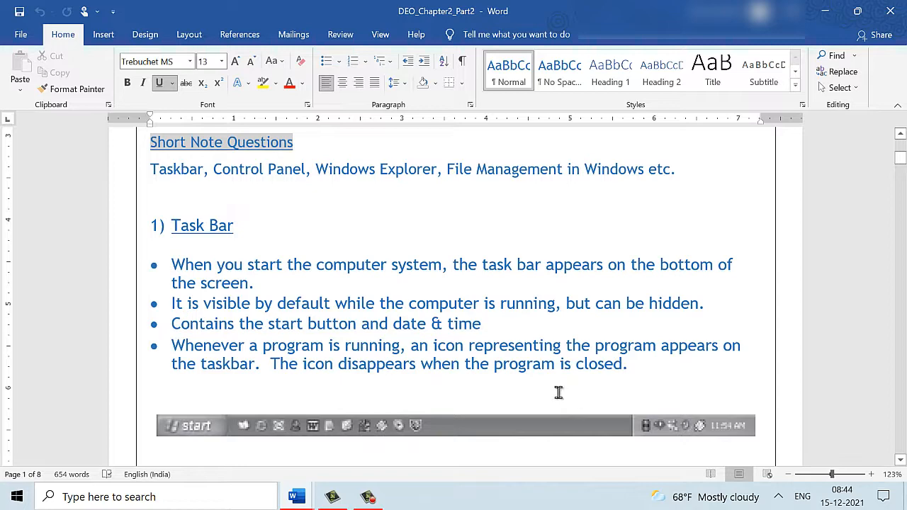
- Scroll to '2) Online Help /Getting Help' with its three steps and Start menu screenshot
scroll(down, 3)
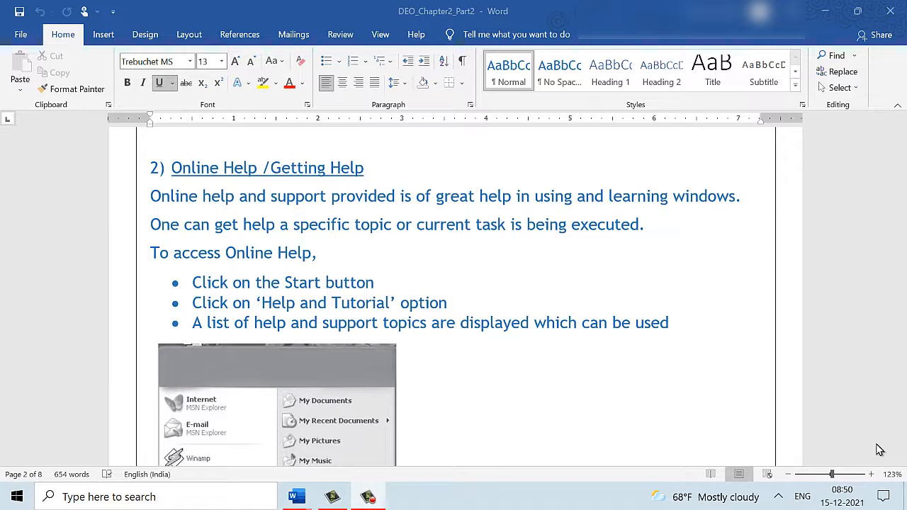
scroll(down, 3)
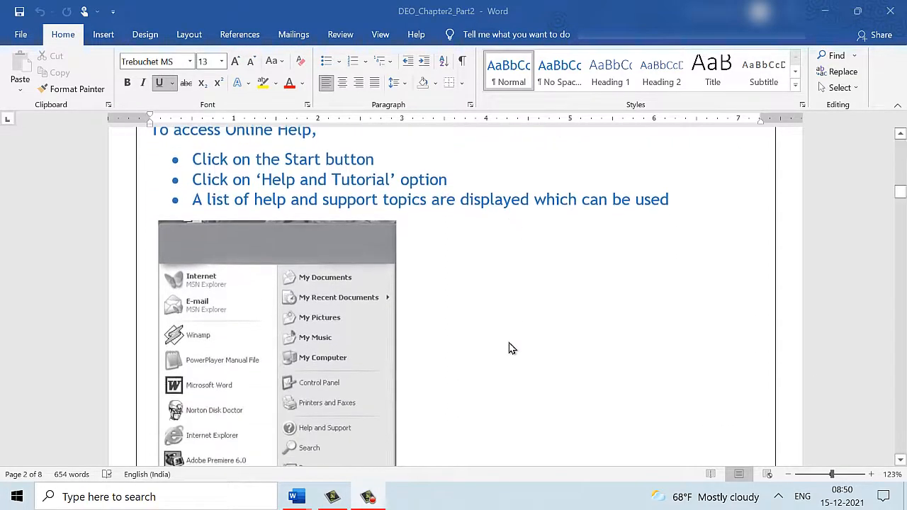
mouse_move(383, 355)
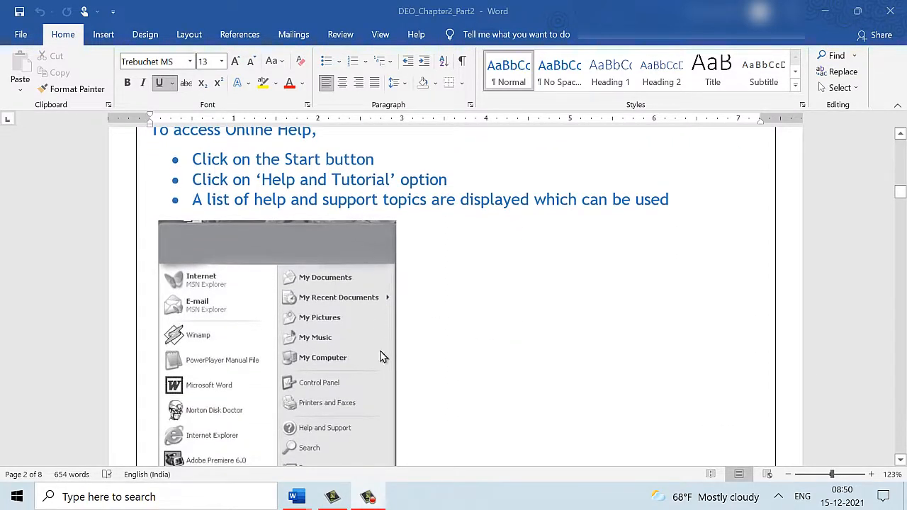
mouse_move(347, 445)
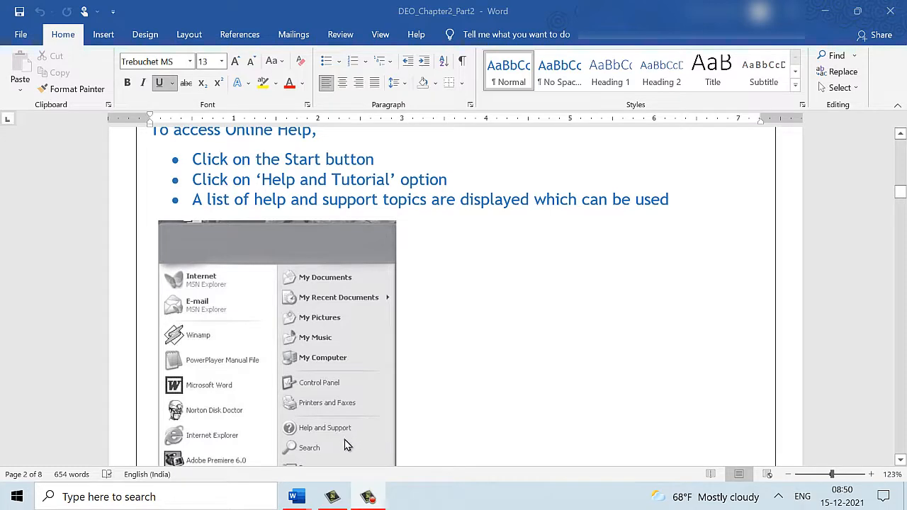
mouse_move(354, 437)
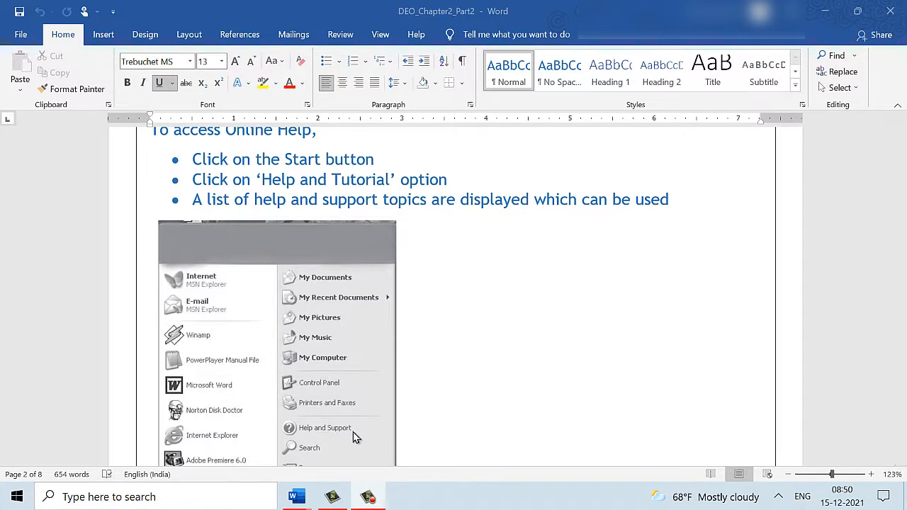
scroll(up, 3)
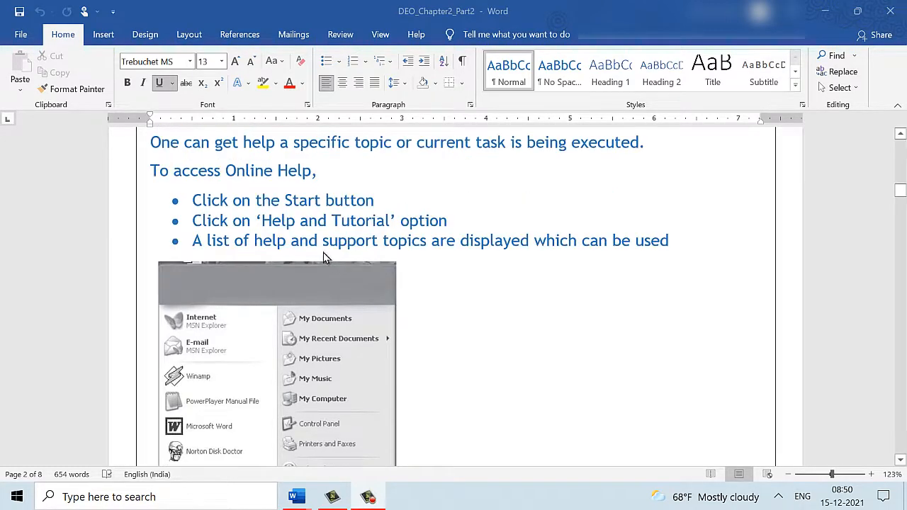
scroll(down, 3)
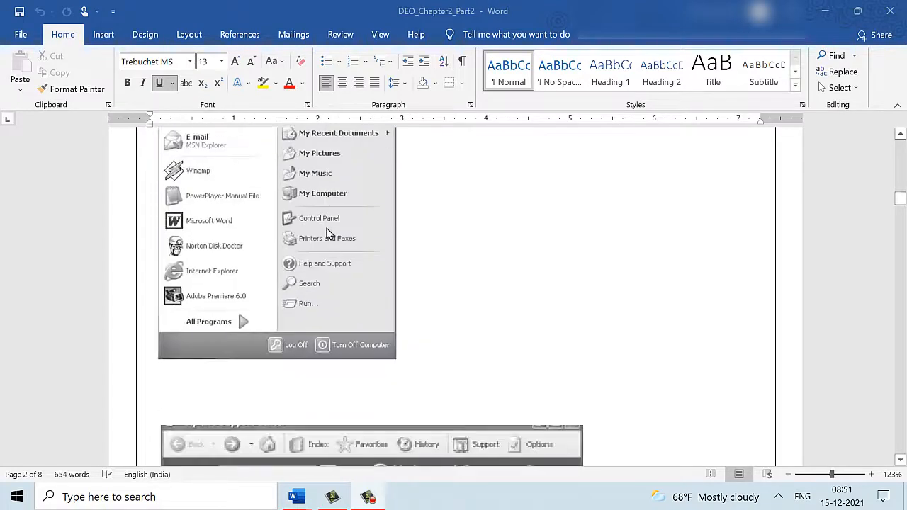
- Click in the notes to reach the Help and Support Center screenshot below the Start menu
click(325, 263)
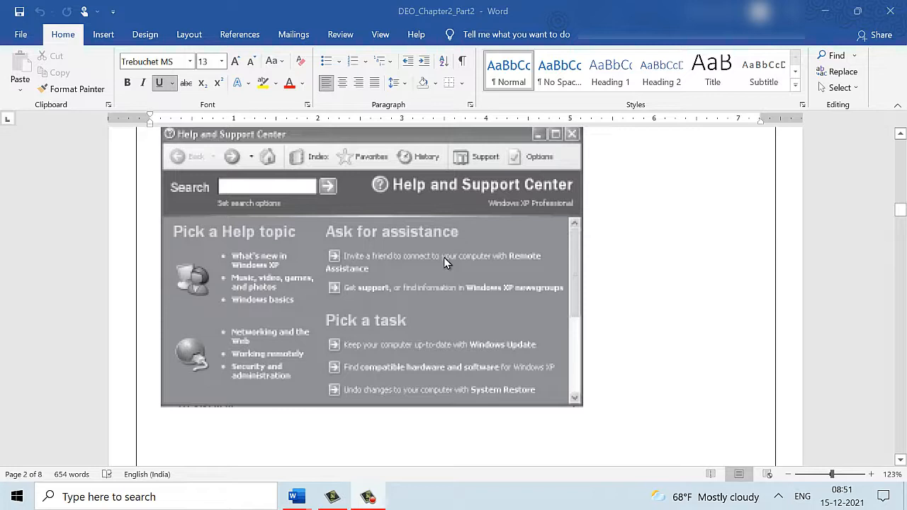
mouse_move(294, 205)
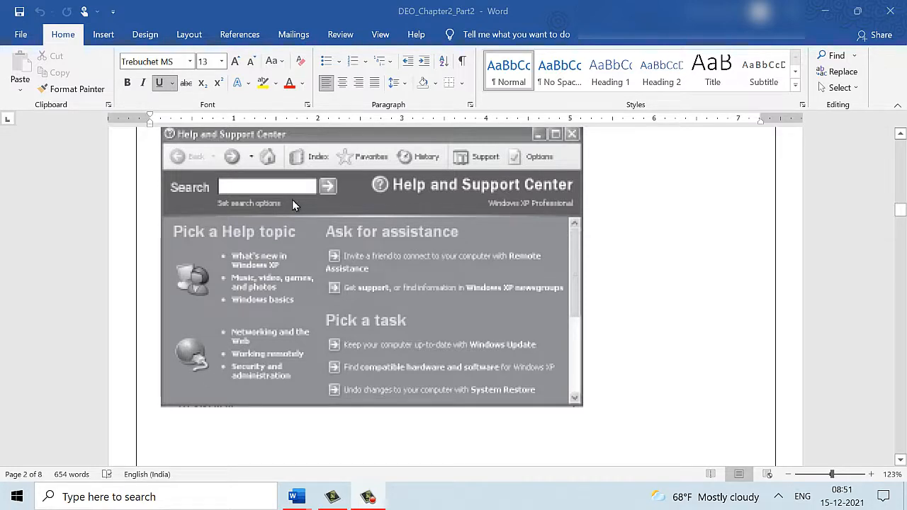
mouse_move(242, 196)
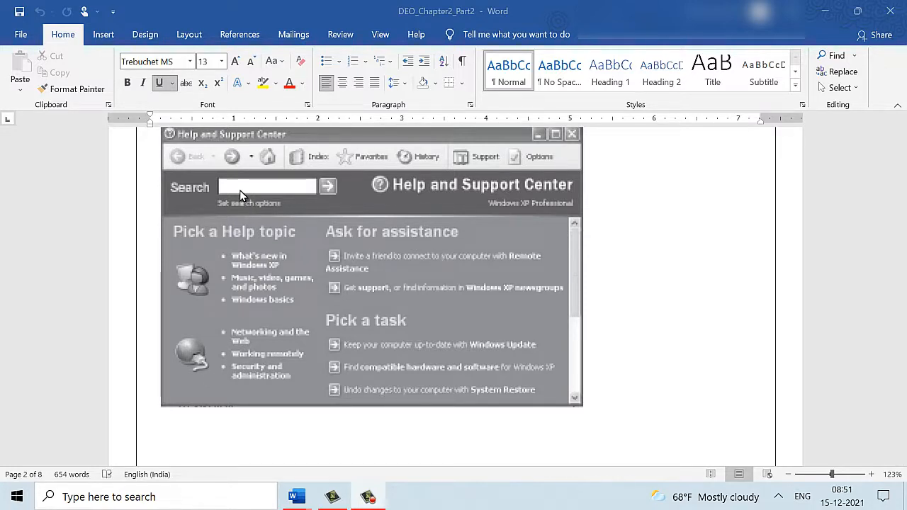
mouse_move(246, 195)
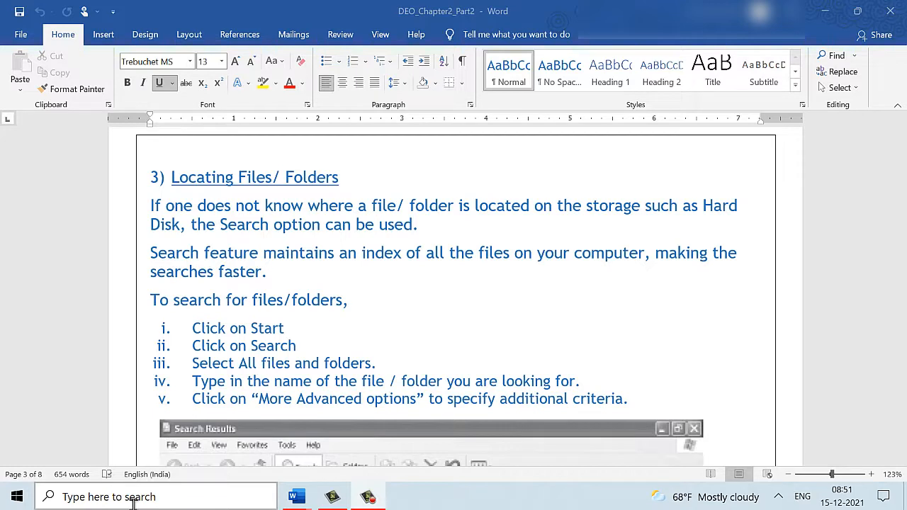
mouse_move(200, 360)
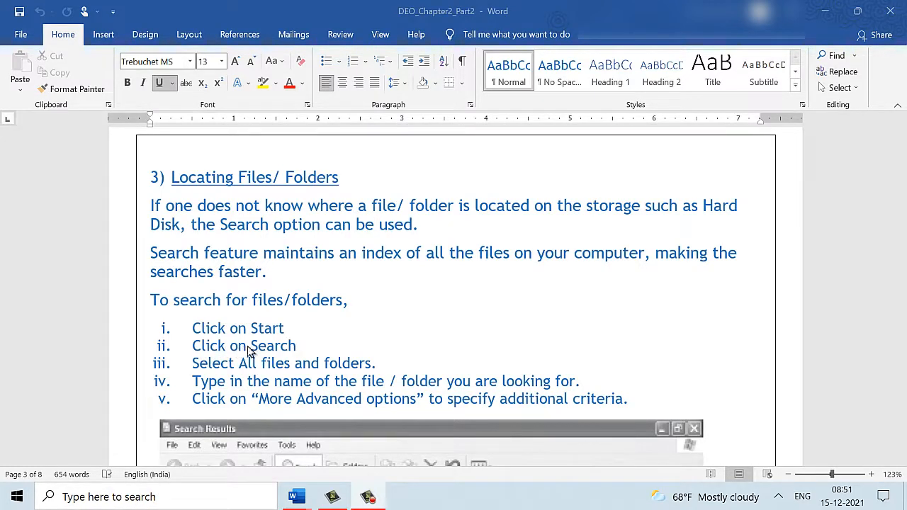
mouse_move(277, 316)
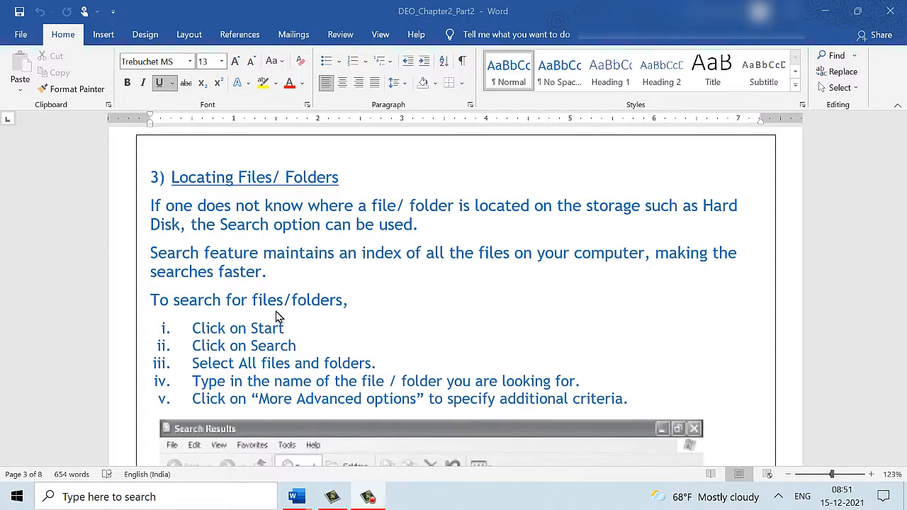
mouse_move(333, 234)
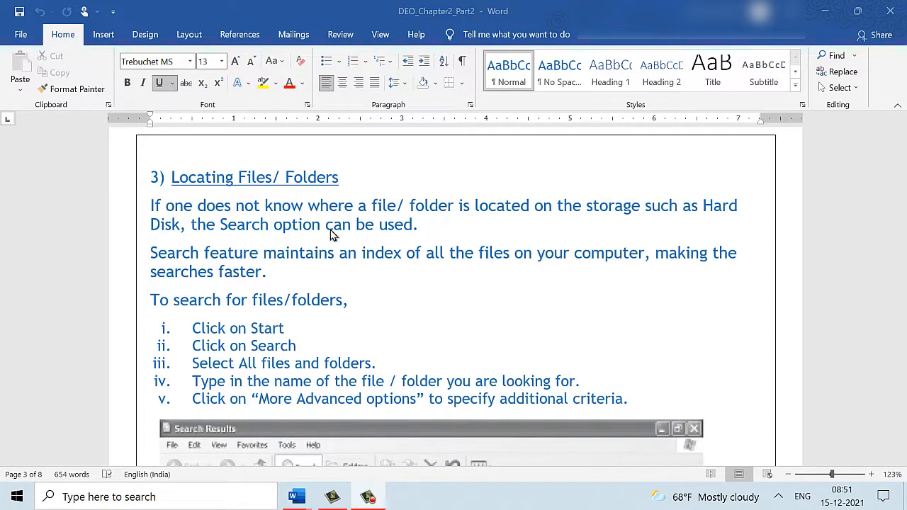
mouse_move(473, 231)
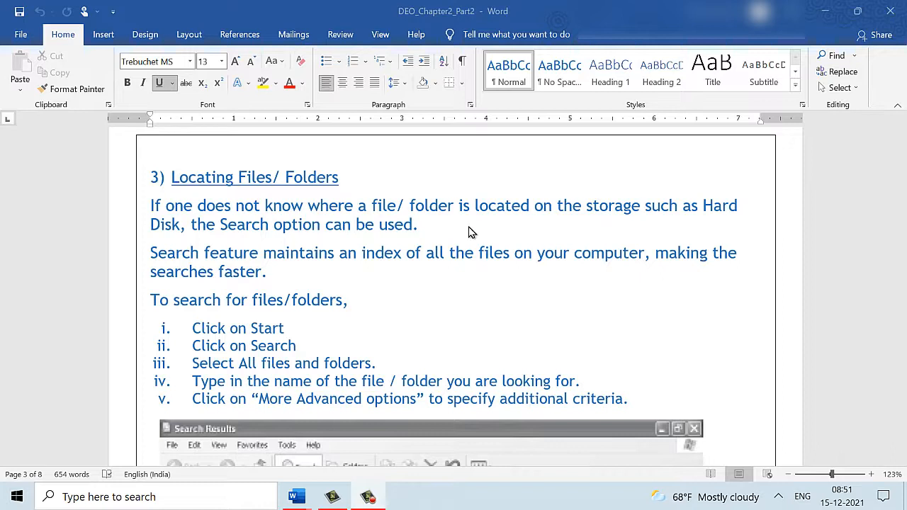
mouse_move(373, 246)
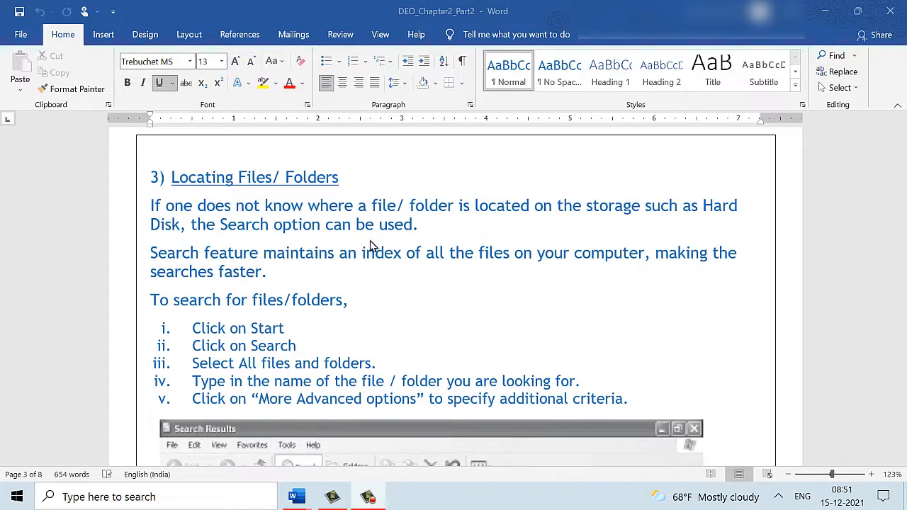
mouse_move(297, 304)
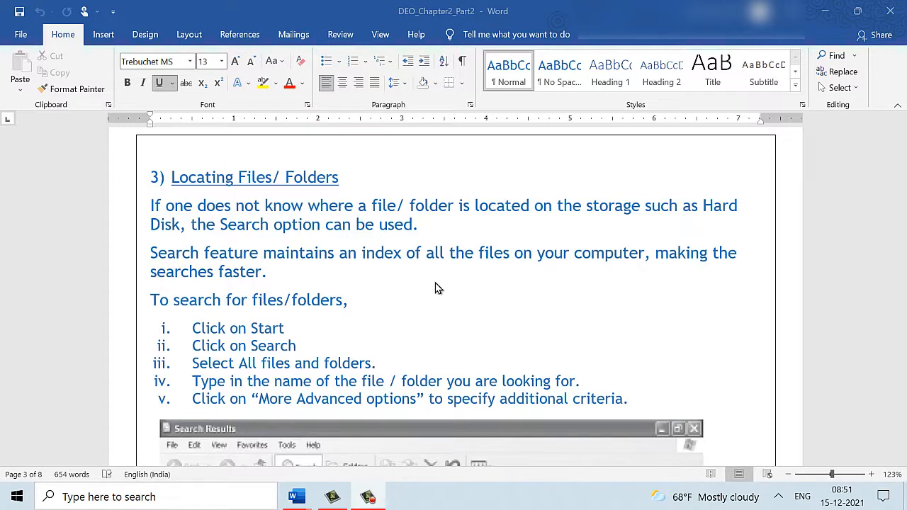
mouse_move(622, 274)
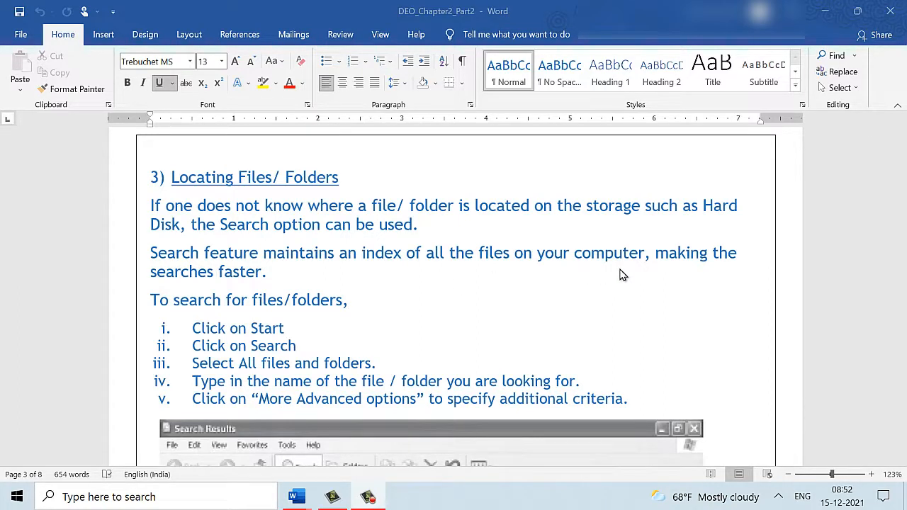
- Show the five Locating Files/Folders search steps and the Search Results screenshot
scroll(down, 3)
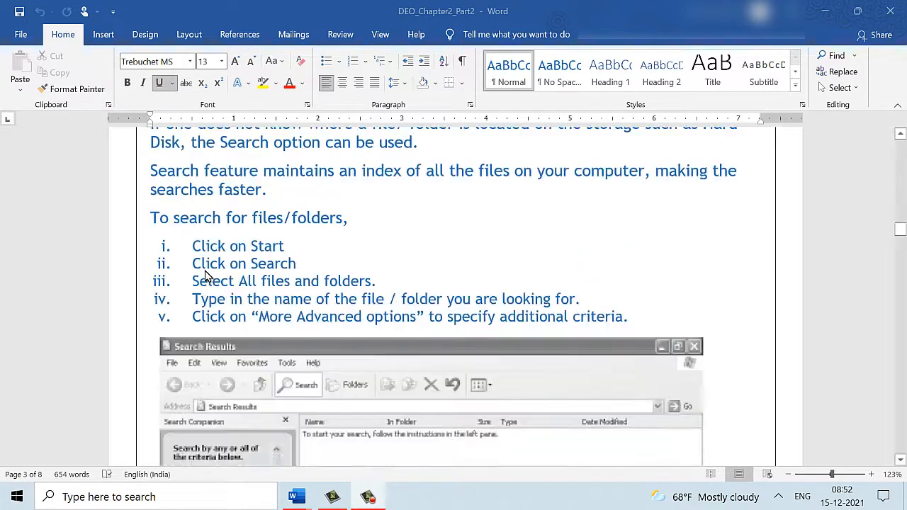
mouse_move(358, 247)
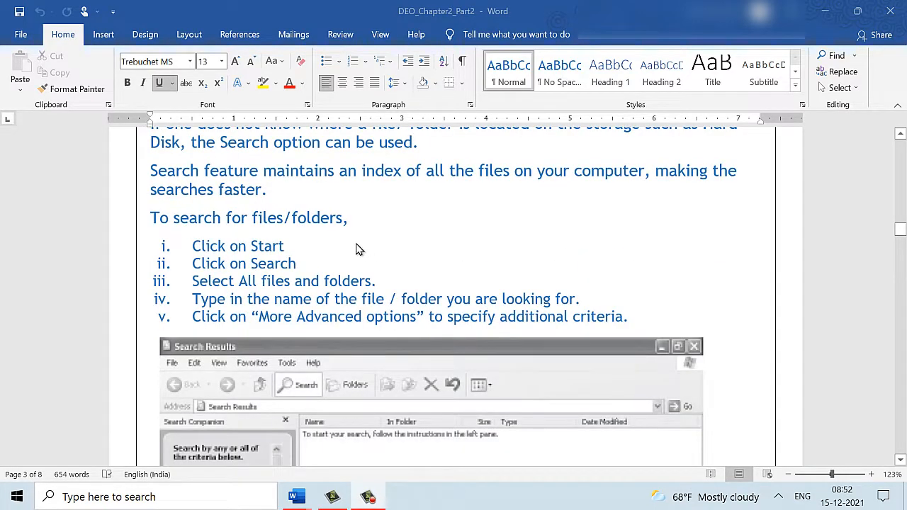
mouse_move(241, 276)
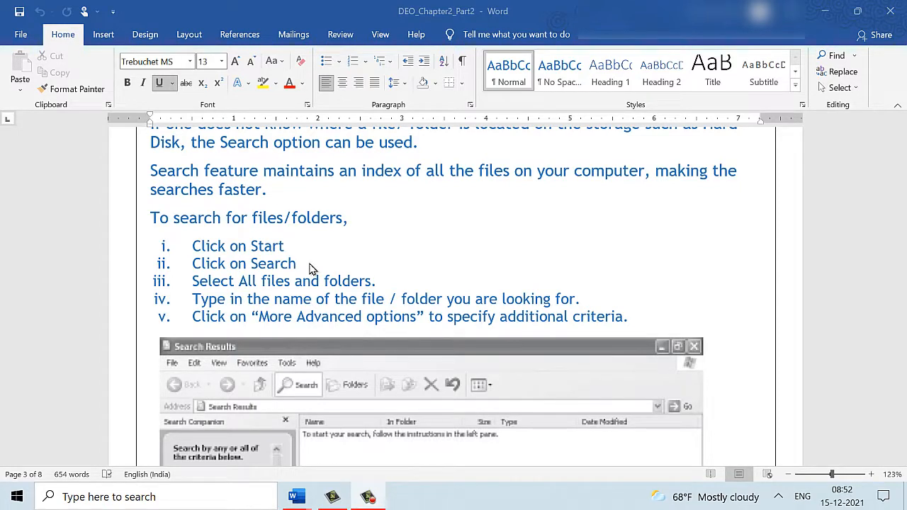
mouse_move(254, 353)
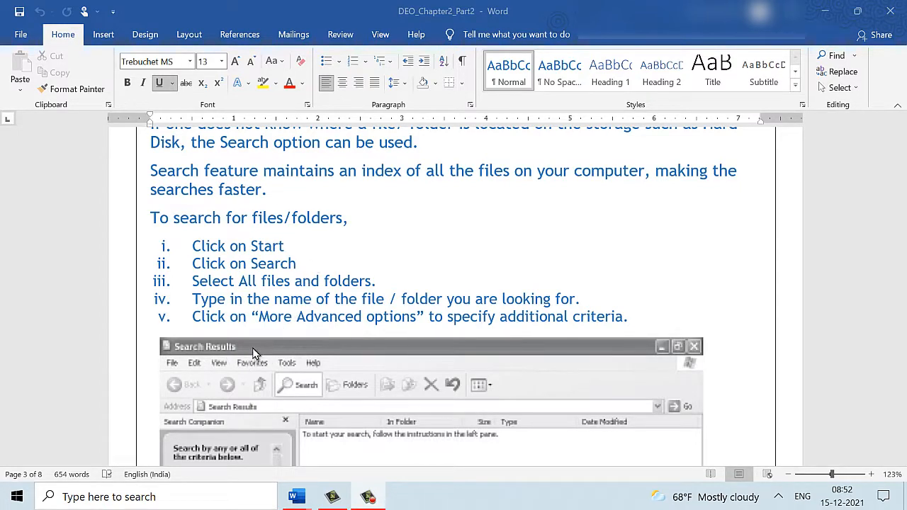
- Reveal the screenshot's file name and location search fields in the Search Companion pane
scroll(down, 3)
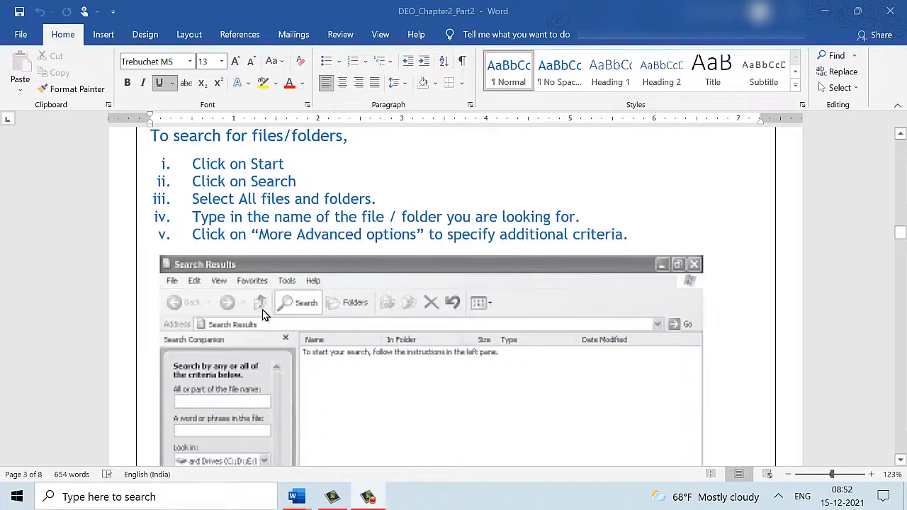
mouse_move(227, 413)
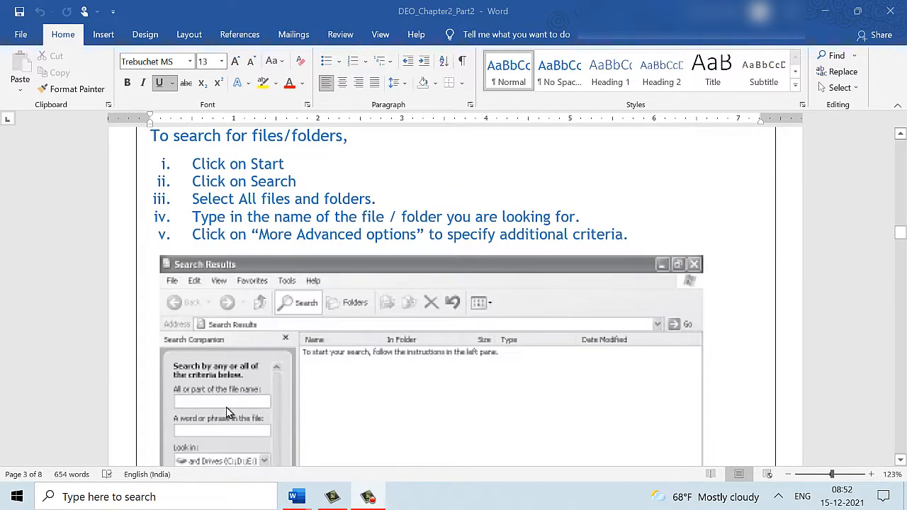
mouse_move(446, 234)
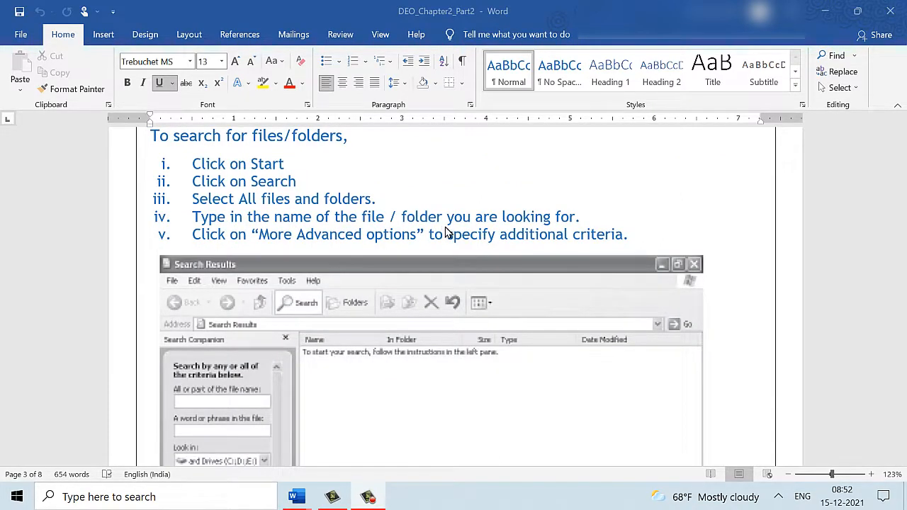
mouse_move(563, 226)
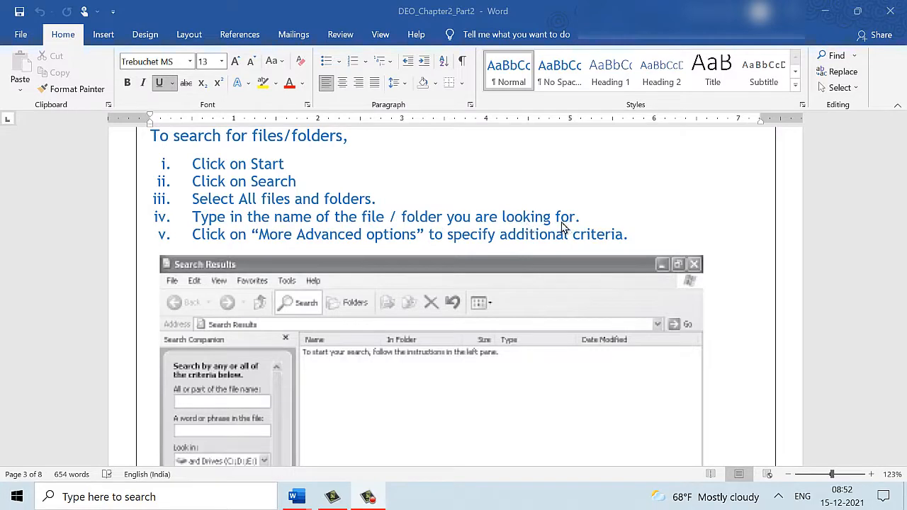
mouse_move(402, 250)
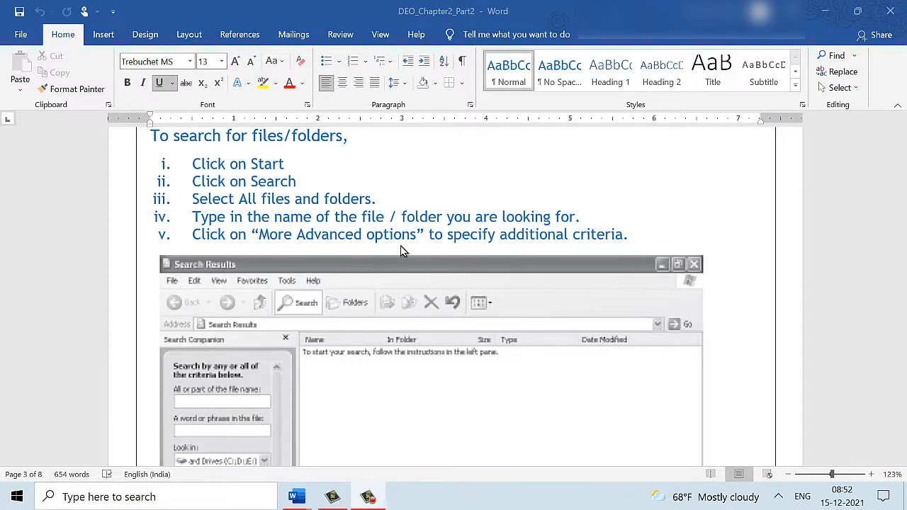
mouse_move(494, 248)
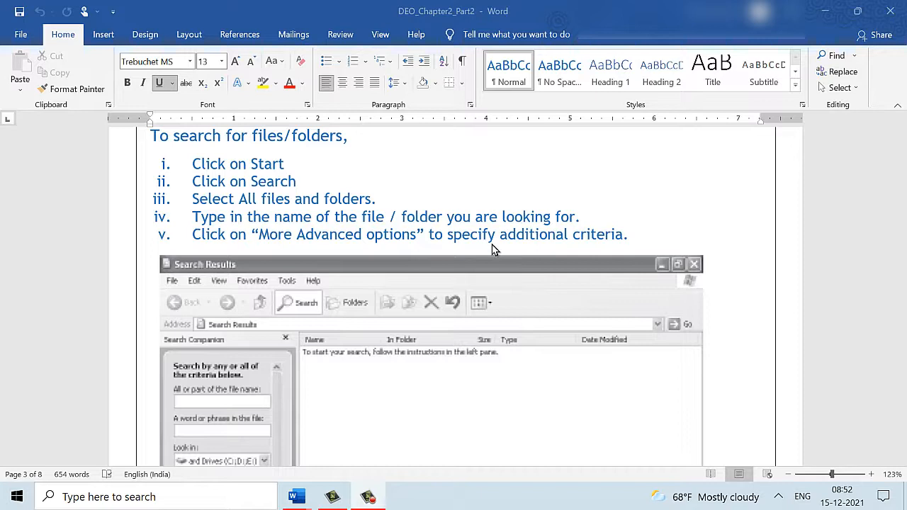
mouse_move(416, 427)
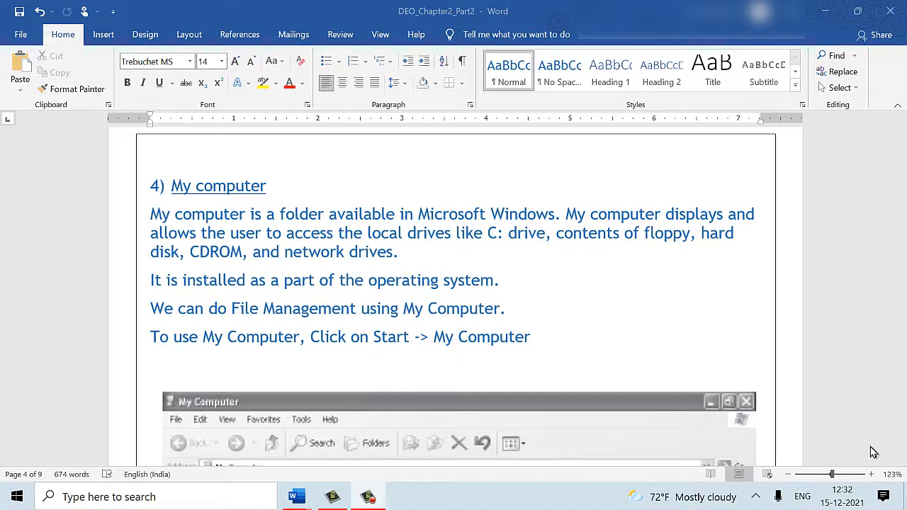
mouse_move(422, 237)
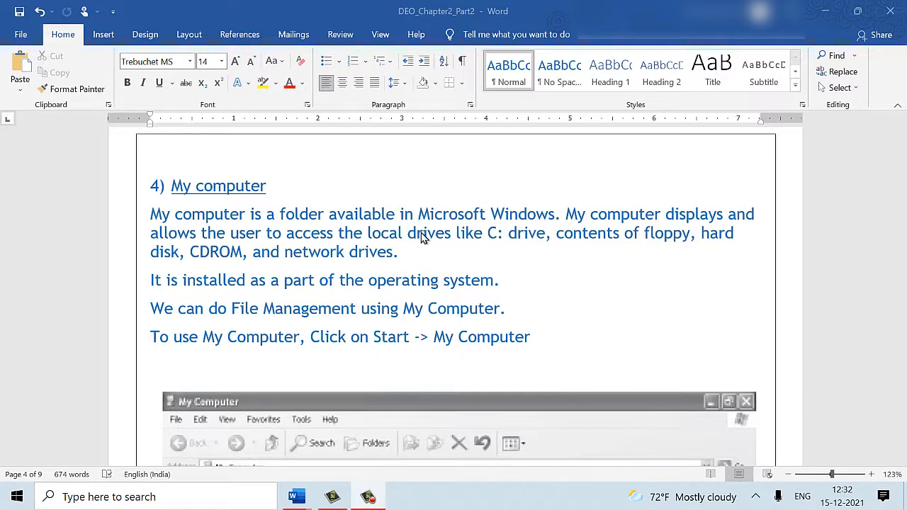
mouse_move(425, 253)
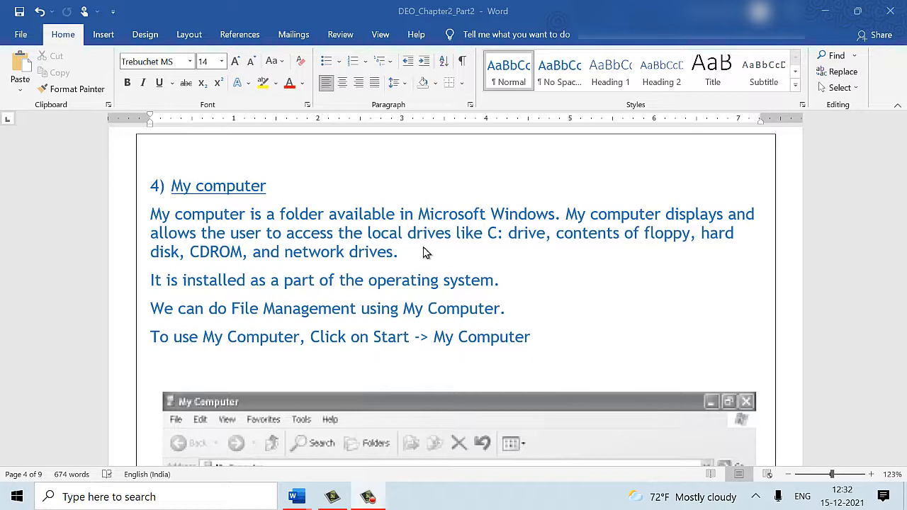
mouse_move(552, 262)
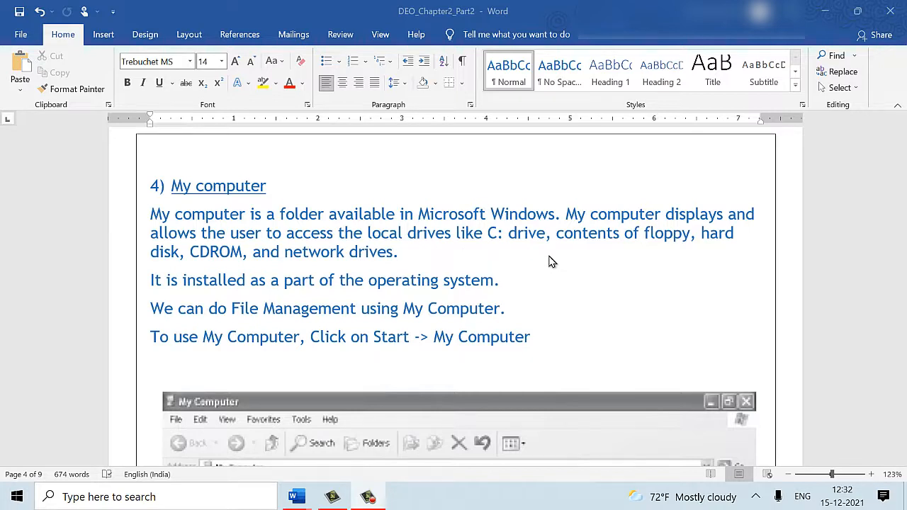
mouse_move(665, 252)
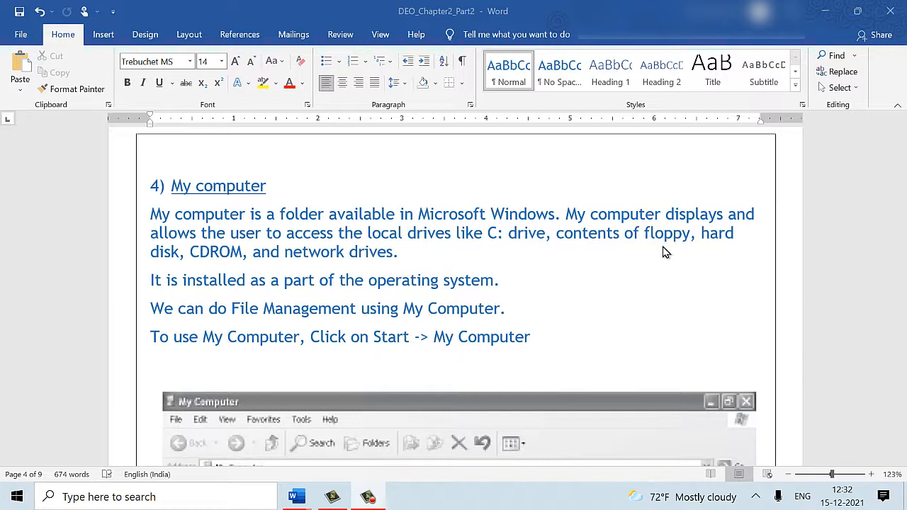
mouse_move(731, 248)
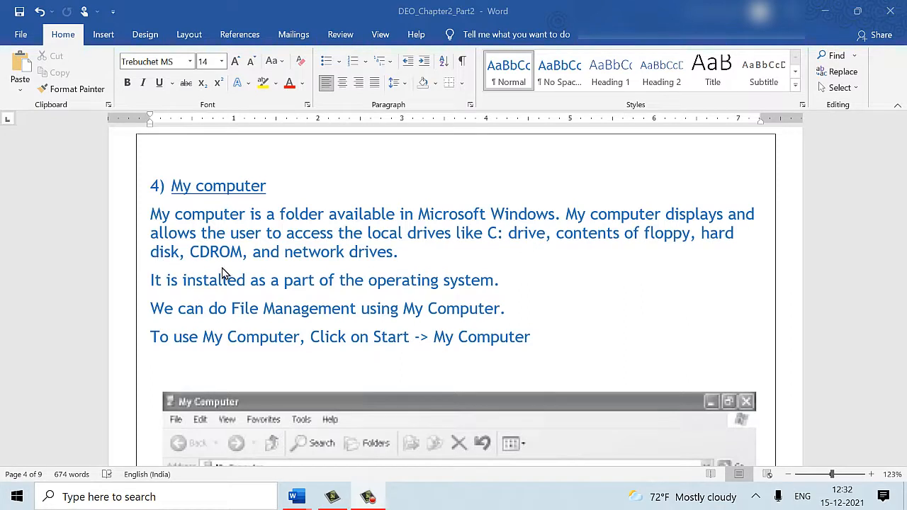
mouse_move(388, 275)
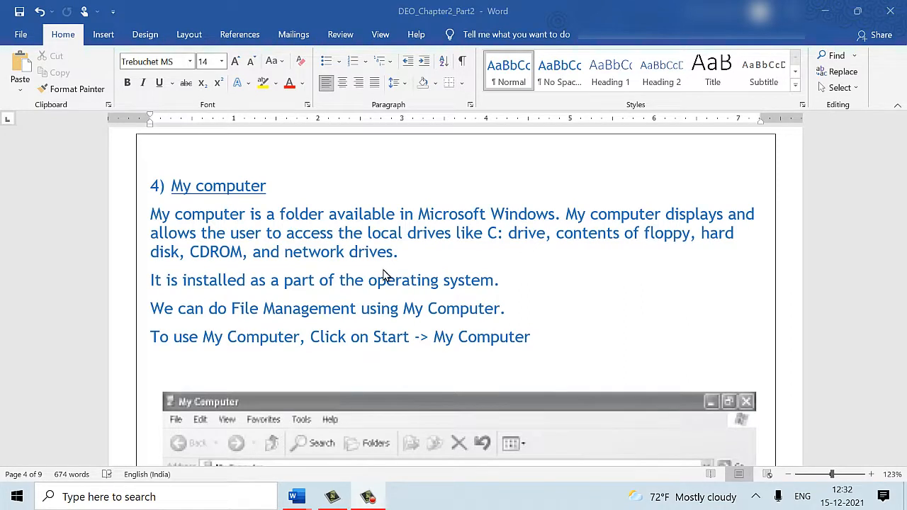
mouse_move(439, 296)
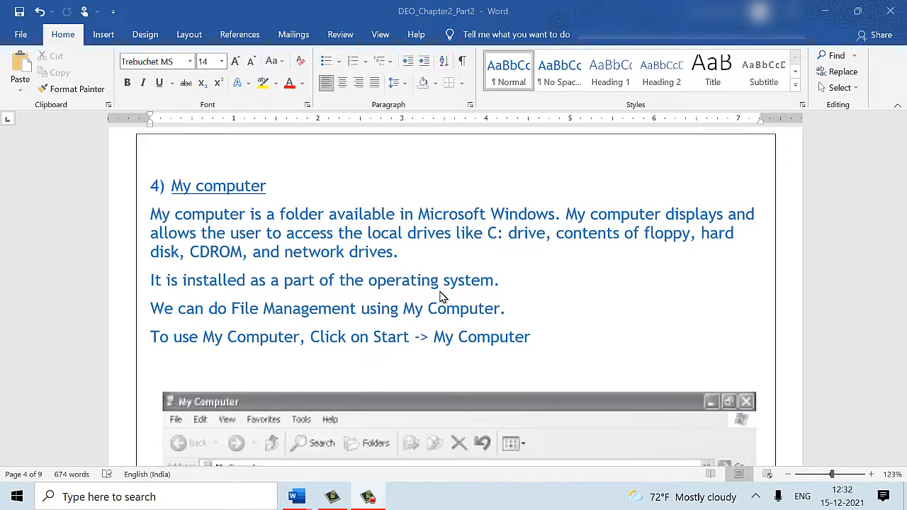
mouse_move(329, 331)
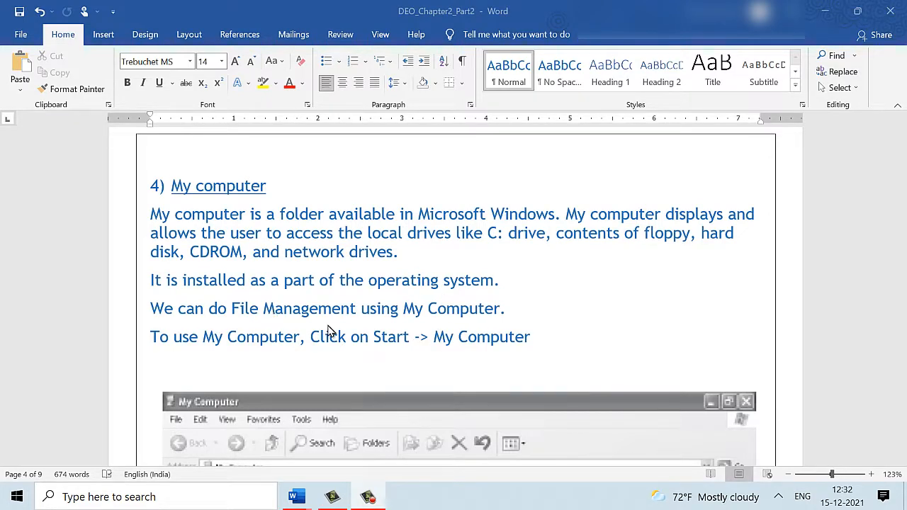
- Show section 4 My Computer, its four points and the drives window screenshot
scroll(down, 3)
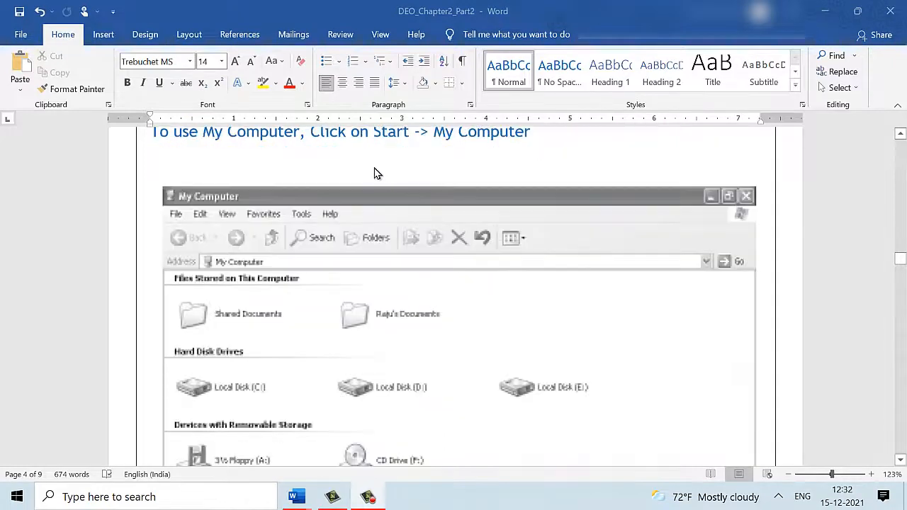
mouse_move(492, 147)
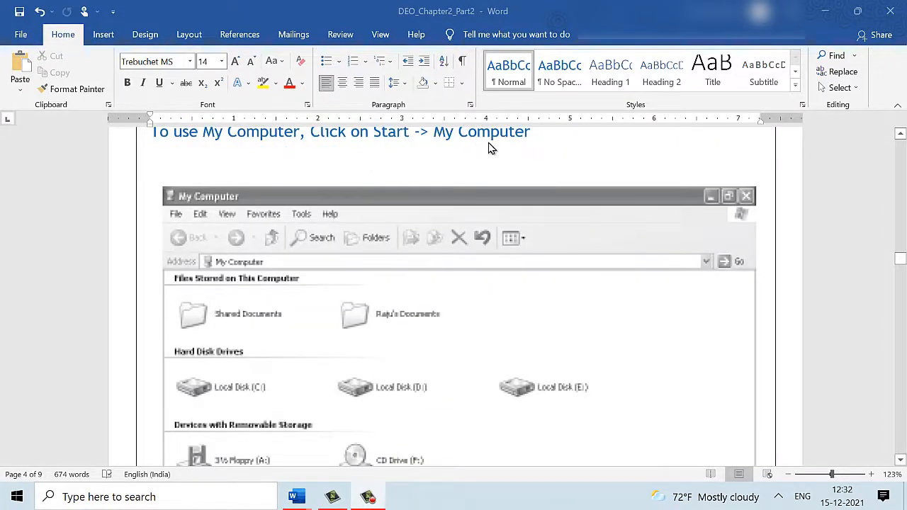
- Scroll past the drives picture to section 5's five Control Panel points
scroll(down, 3)
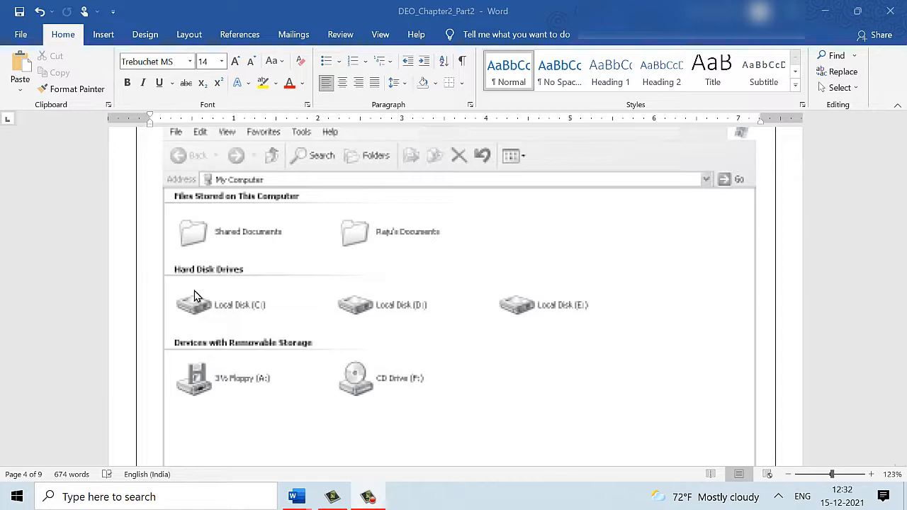
scroll(down, 3)
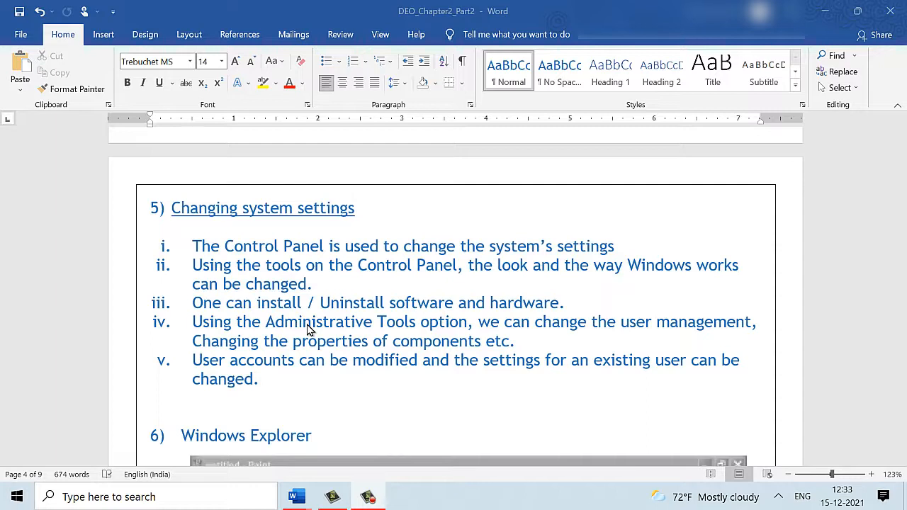
mouse_move(447, 274)
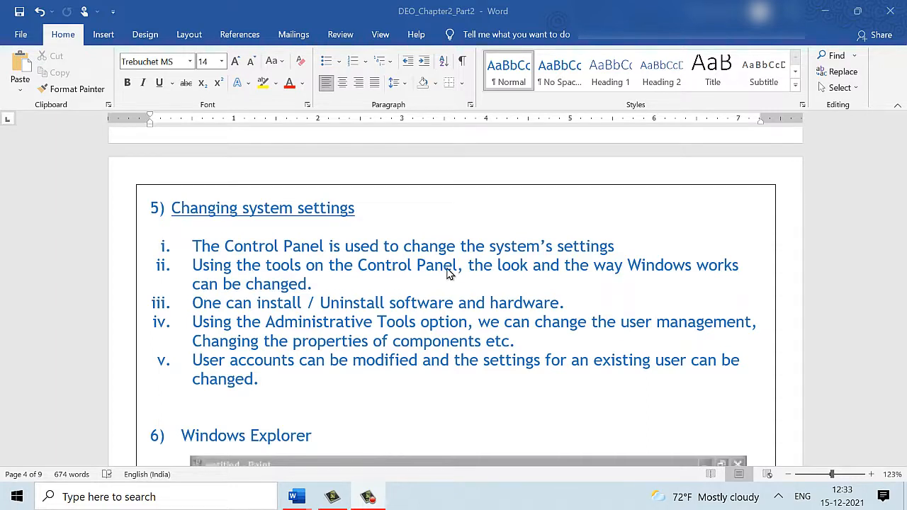
mouse_move(376, 289)
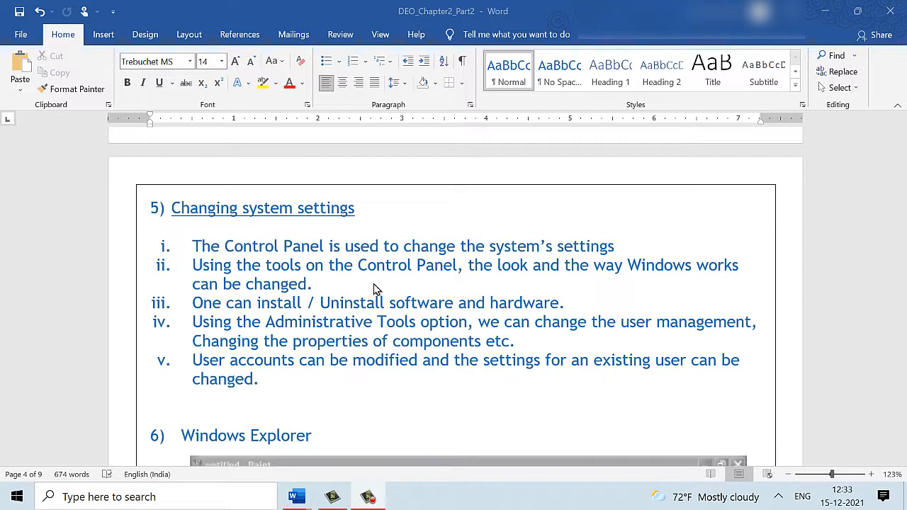
mouse_move(622, 280)
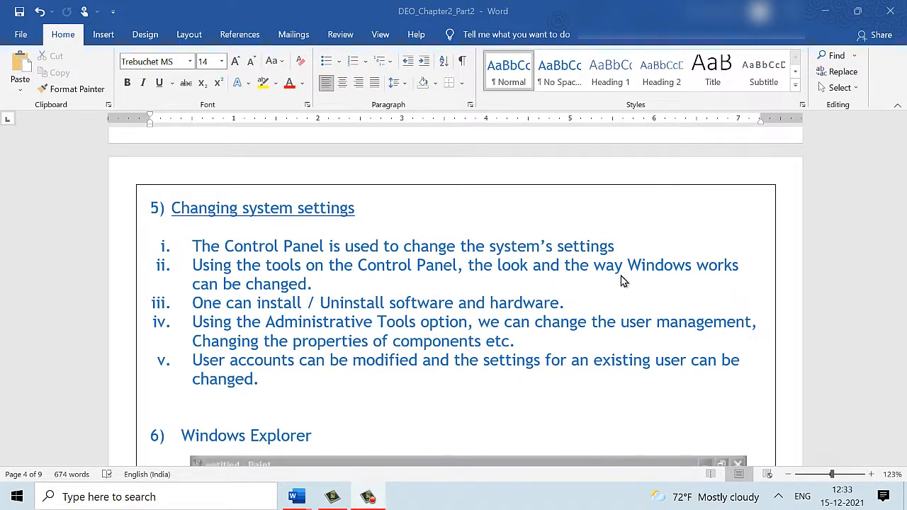
mouse_move(554, 293)
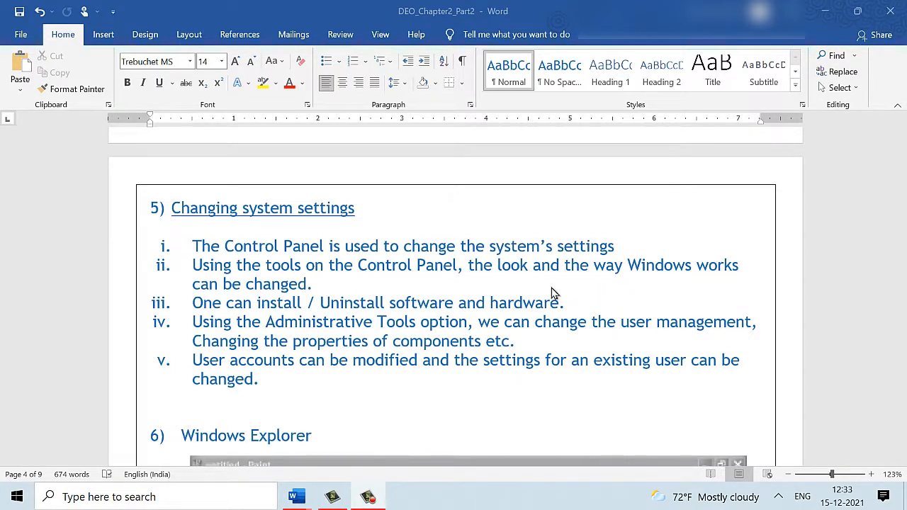
mouse_move(226, 321)
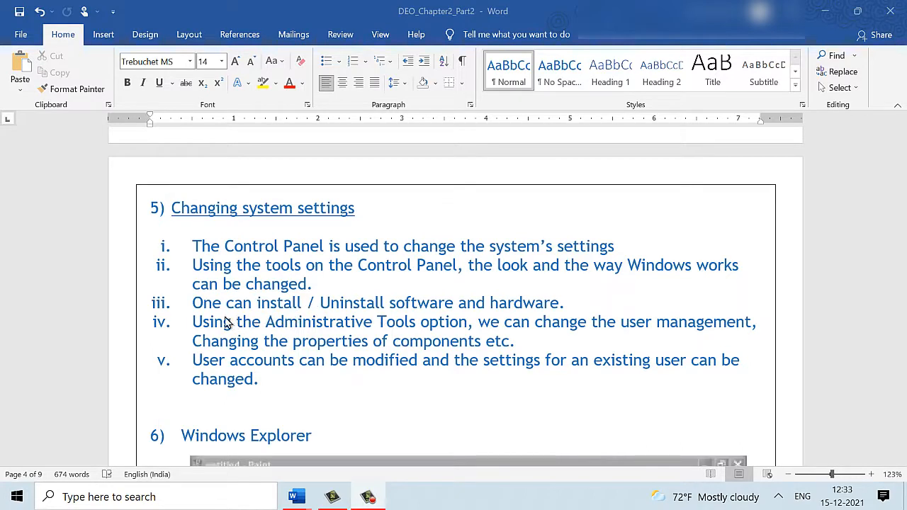
mouse_move(397, 303)
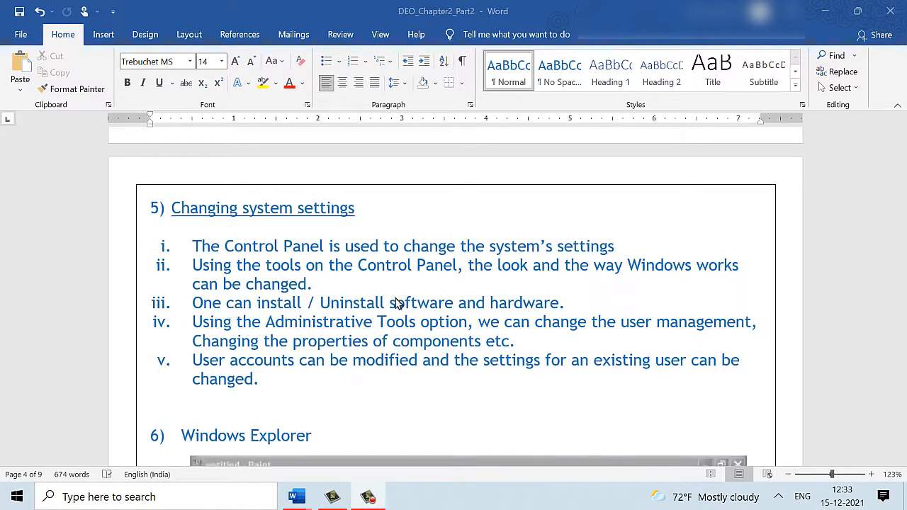
mouse_move(481, 305)
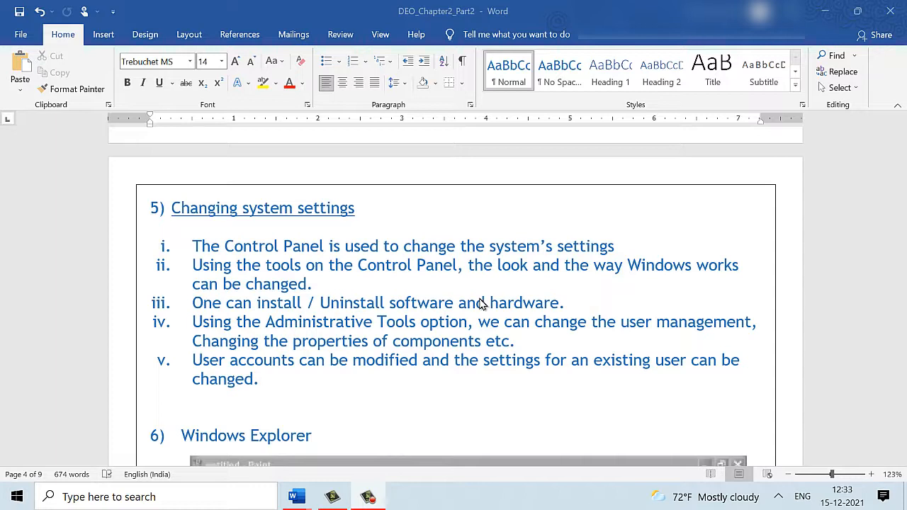
mouse_move(328, 351)
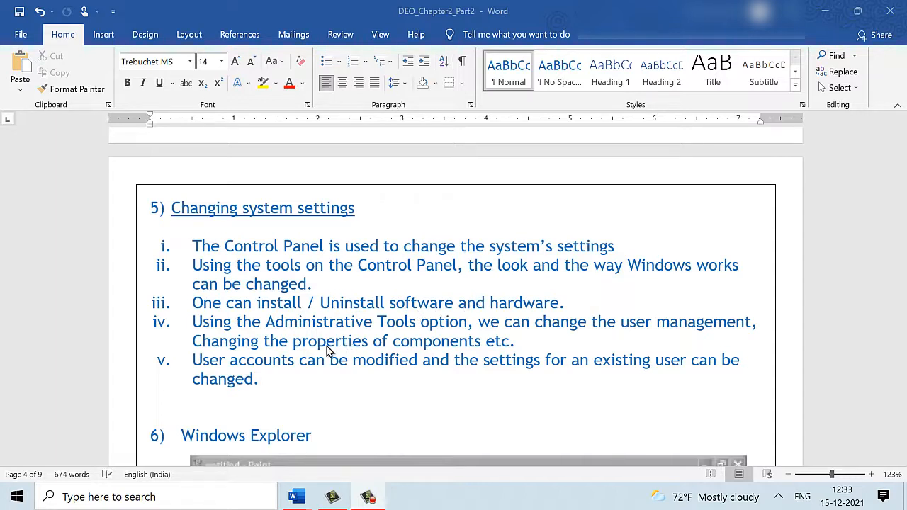
mouse_move(613, 323)
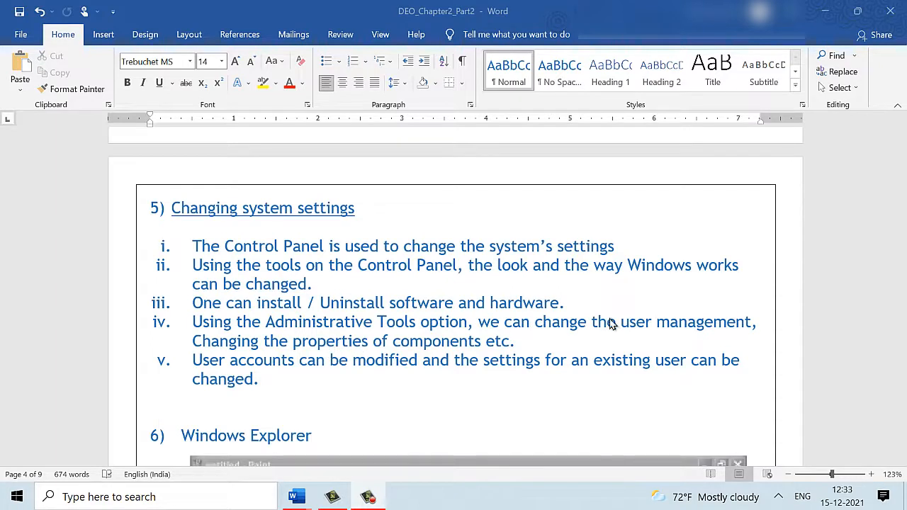
mouse_move(418, 367)
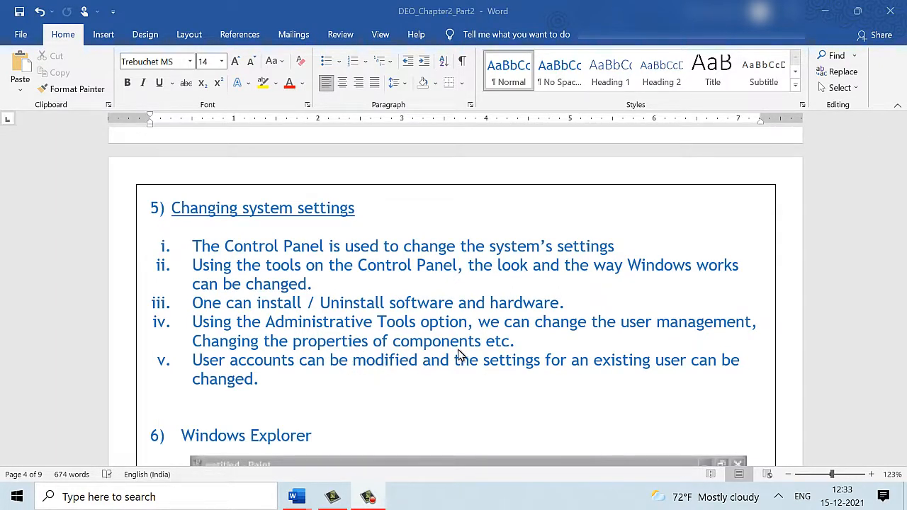
mouse_move(390, 377)
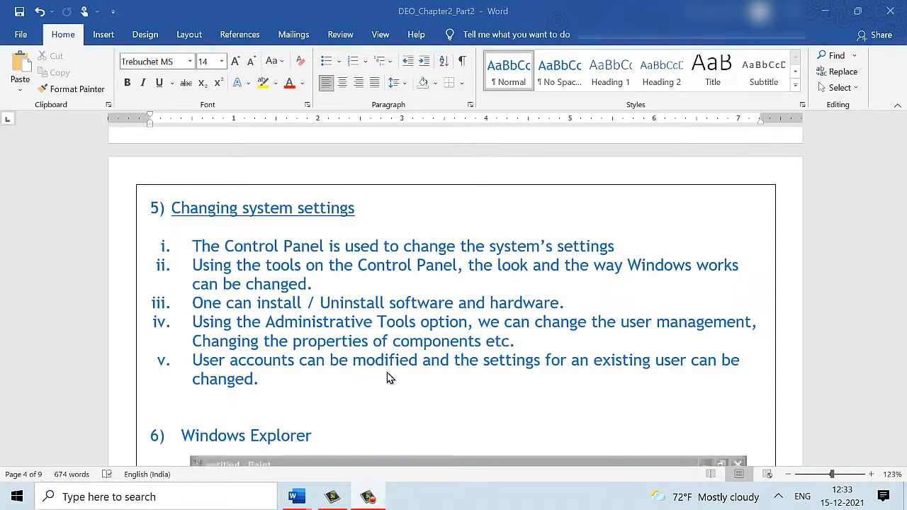
mouse_move(583, 386)
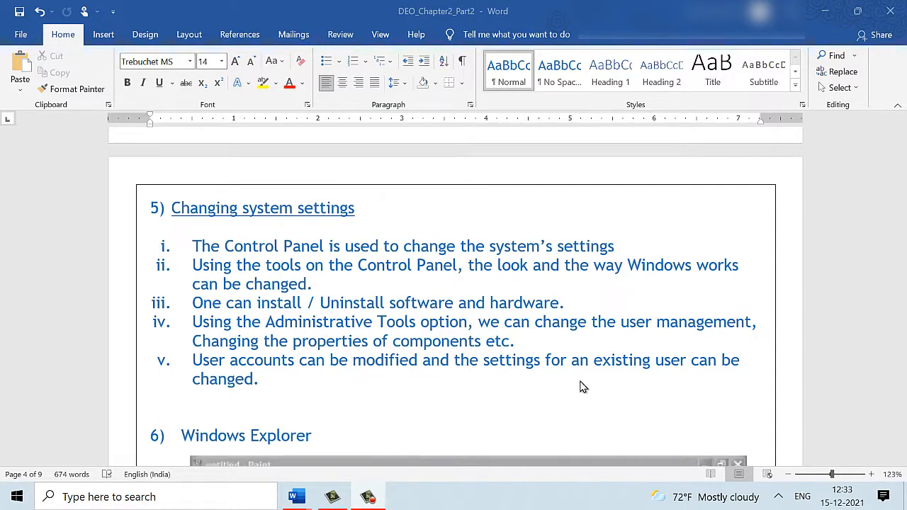
mouse_move(543, 364)
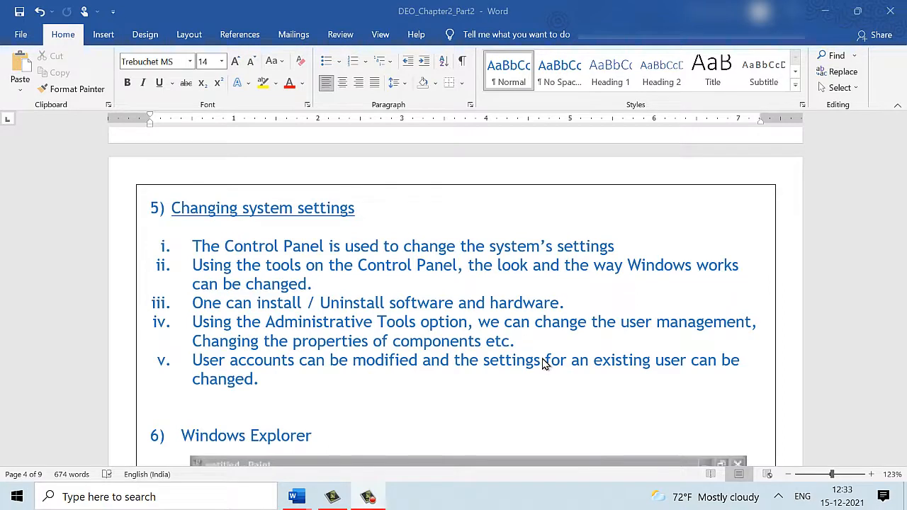
- Show the Windows Explorer Start menu path, then reach the Local Disk (C:) picture
scroll(down, 3)
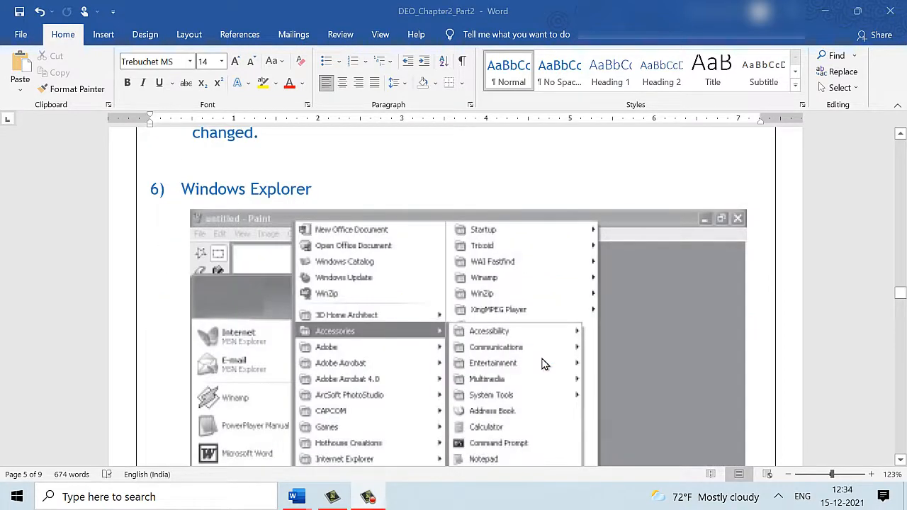
mouse_move(307, 198)
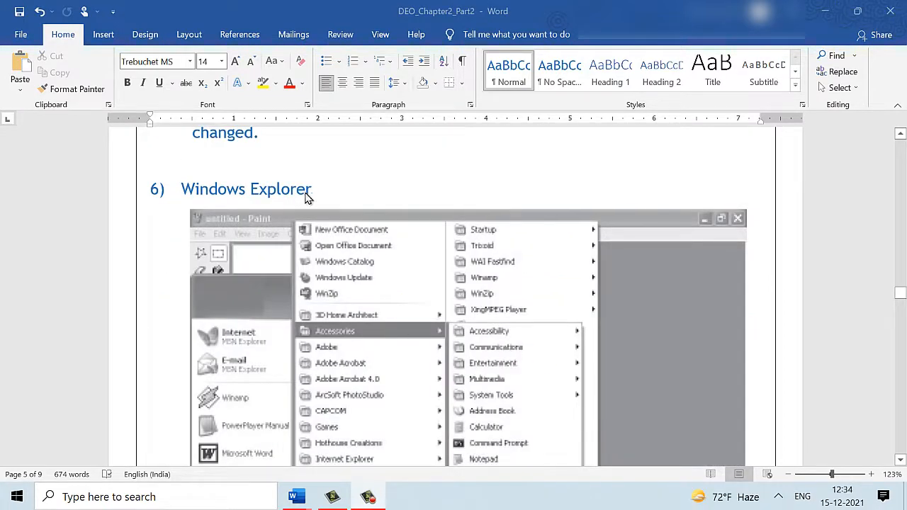
mouse_move(324, 202)
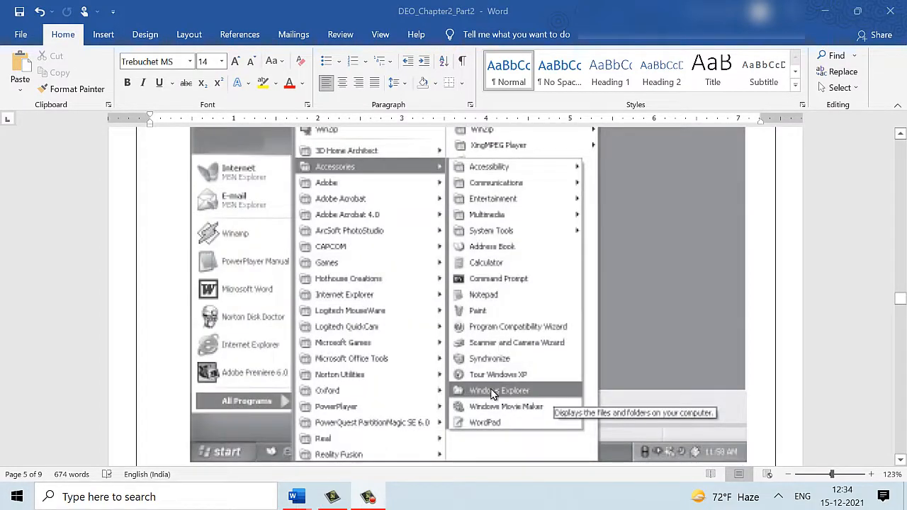
mouse_move(228, 452)
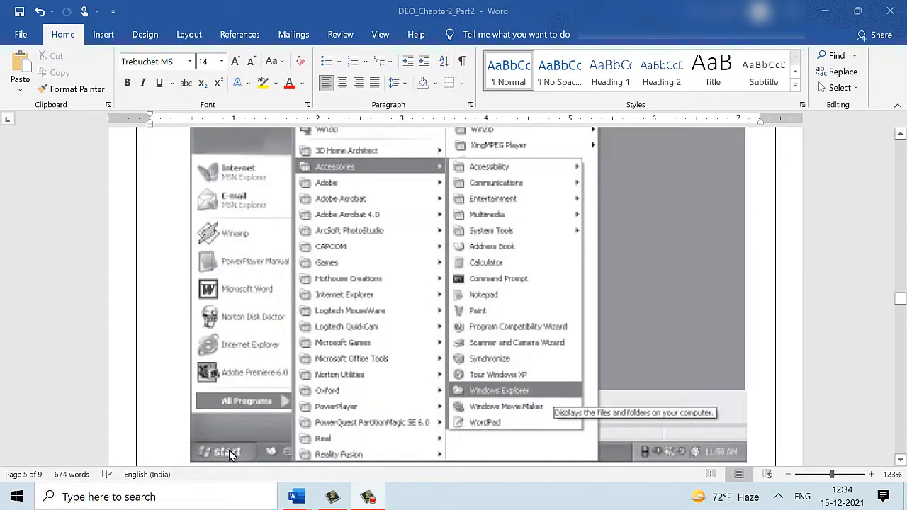
mouse_move(245, 400)
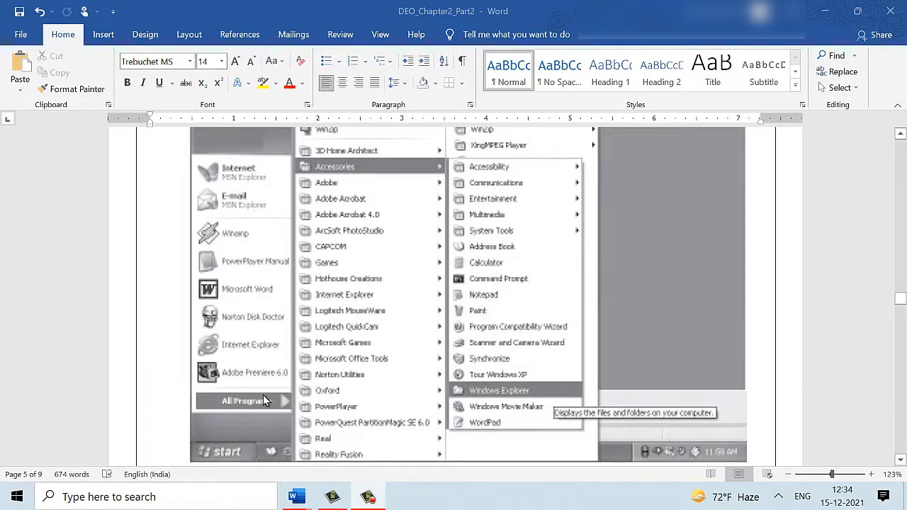
mouse_move(362, 172)
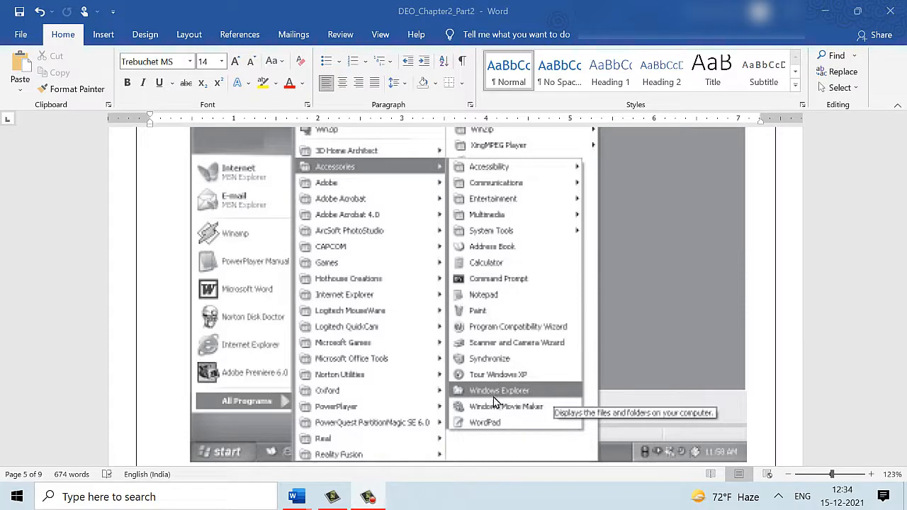
click(498, 391)
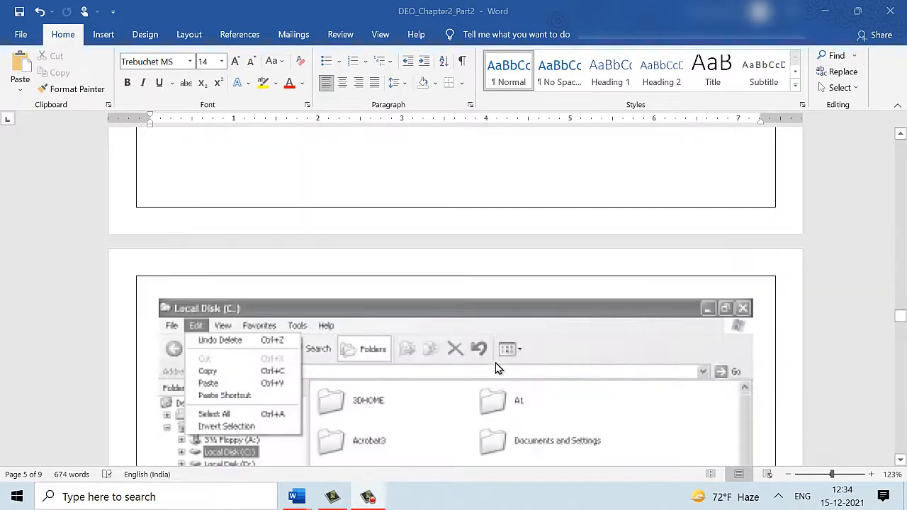
- Show the Local Disk (C:) window's drive tree and folder list on page 6
scroll(down, 3)
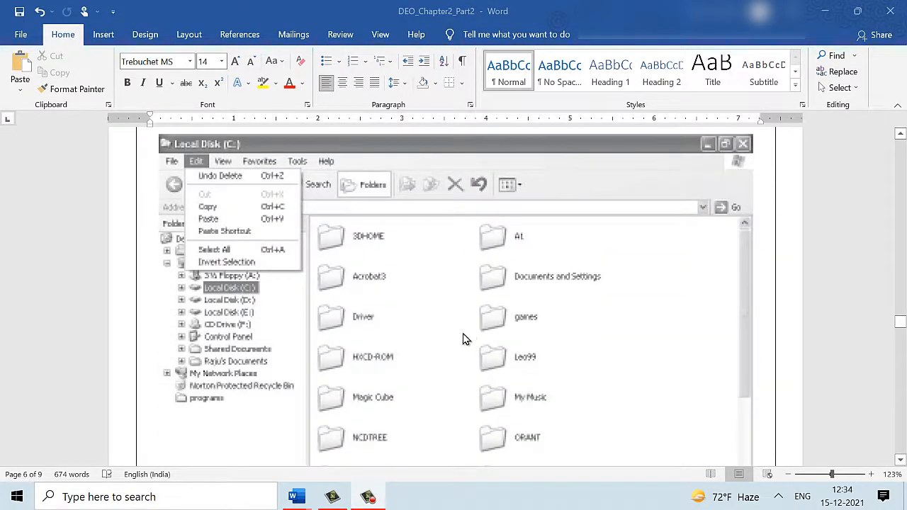
mouse_move(162, 418)
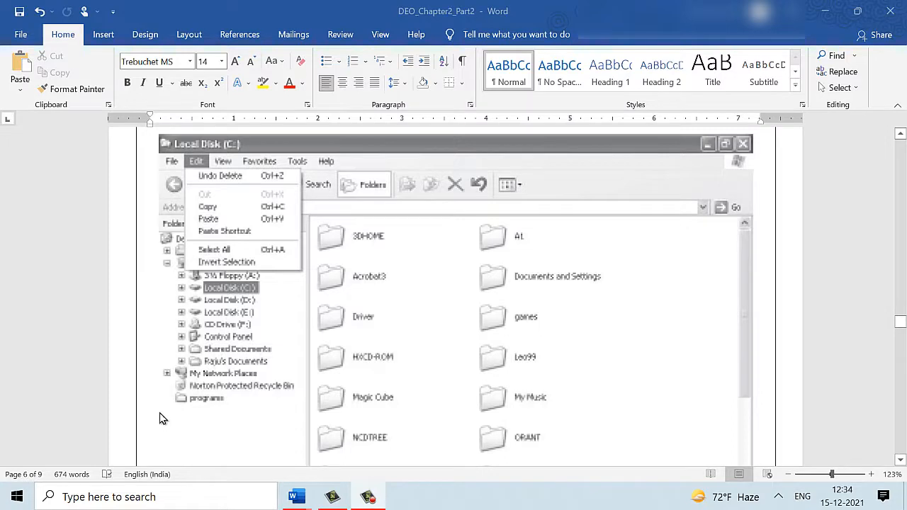
mouse_move(196, 419)
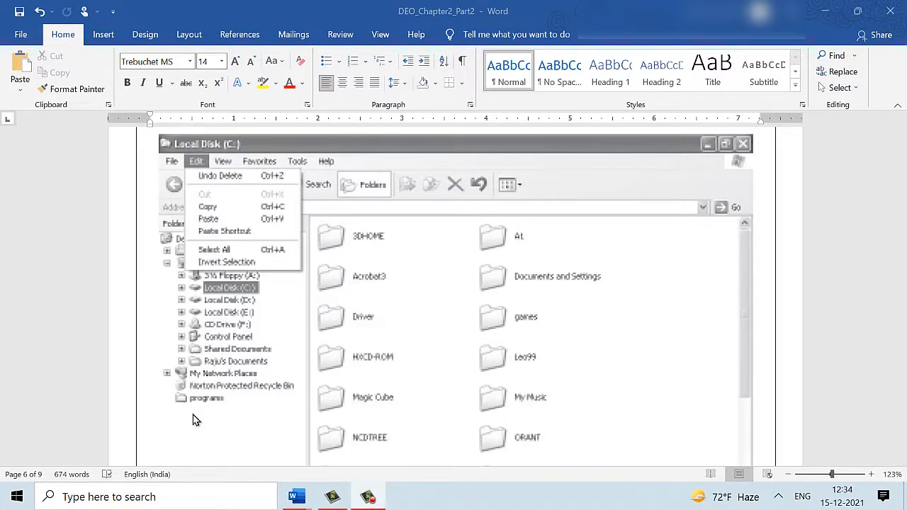
mouse_move(190, 289)
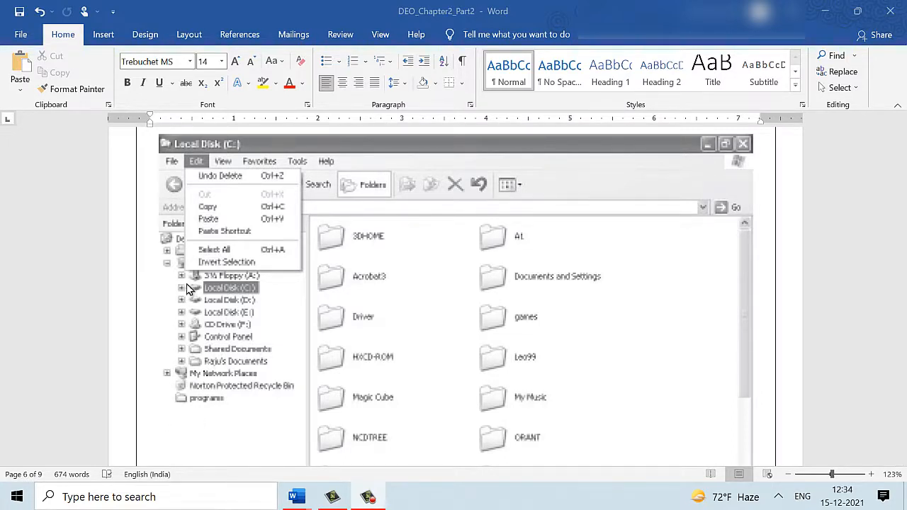
mouse_move(226, 321)
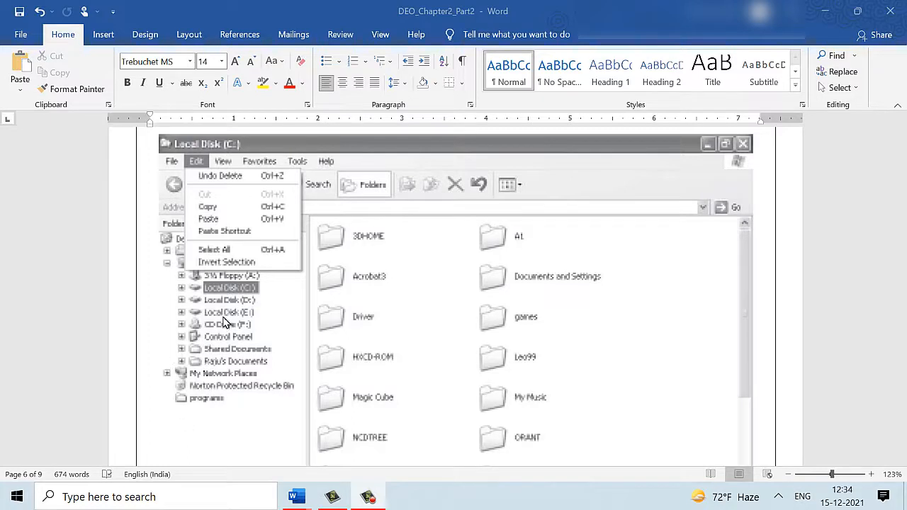
mouse_move(441, 321)
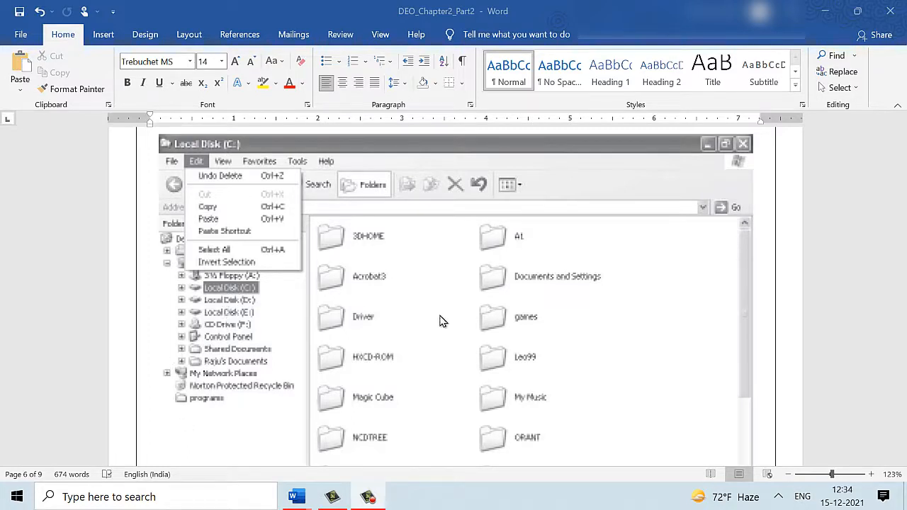
mouse_move(398, 320)
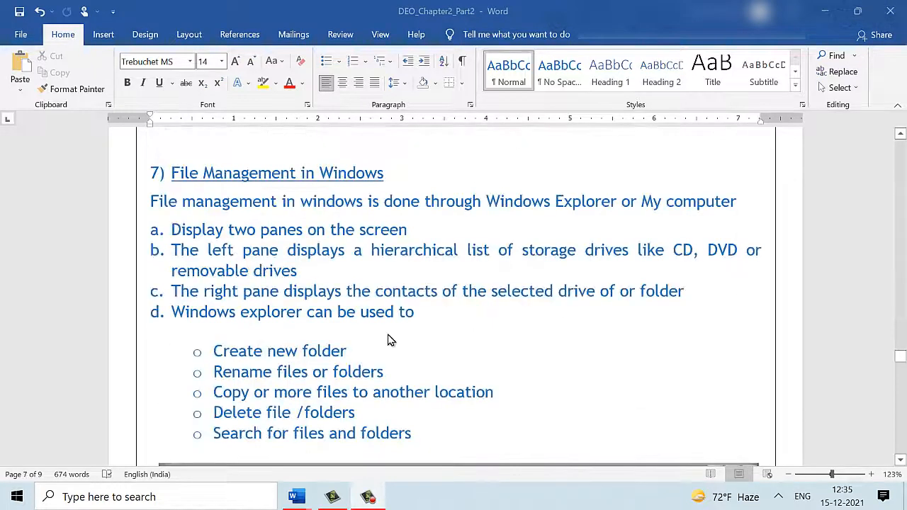
mouse_move(374, 339)
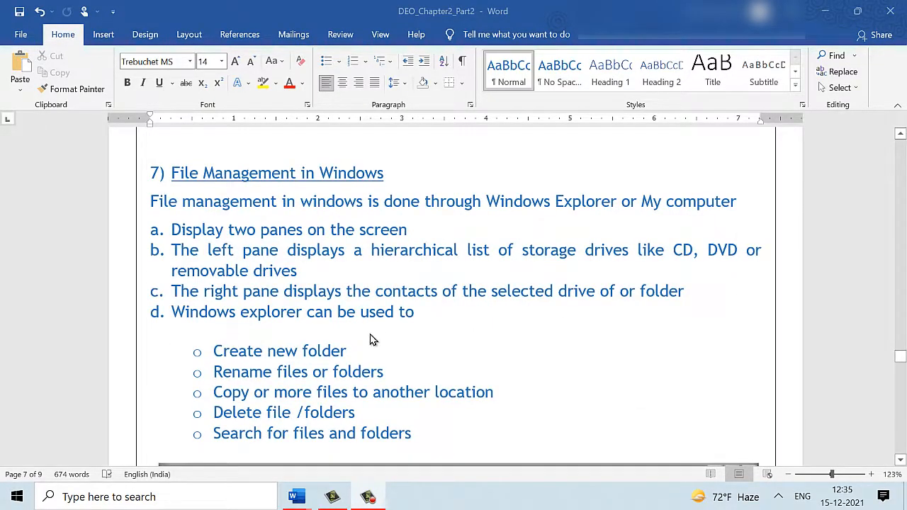
mouse_move(186, 186)
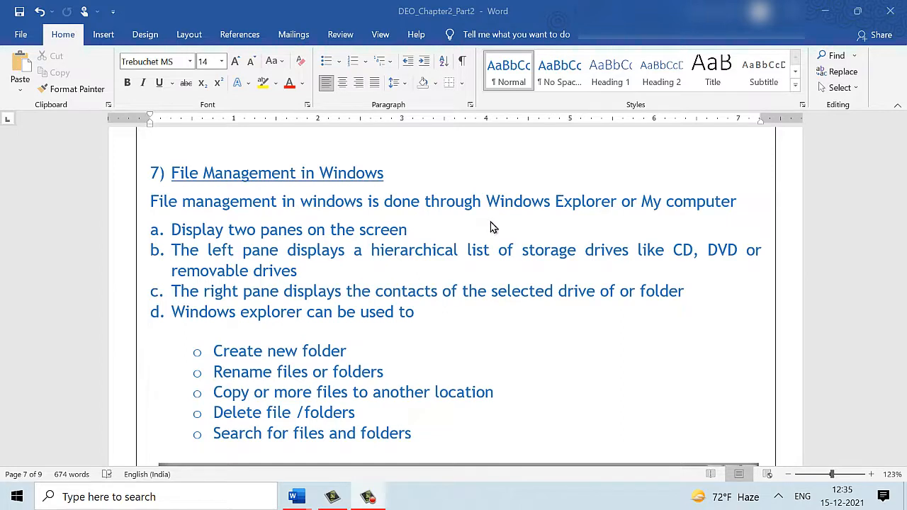
mouse_move(748, 221)
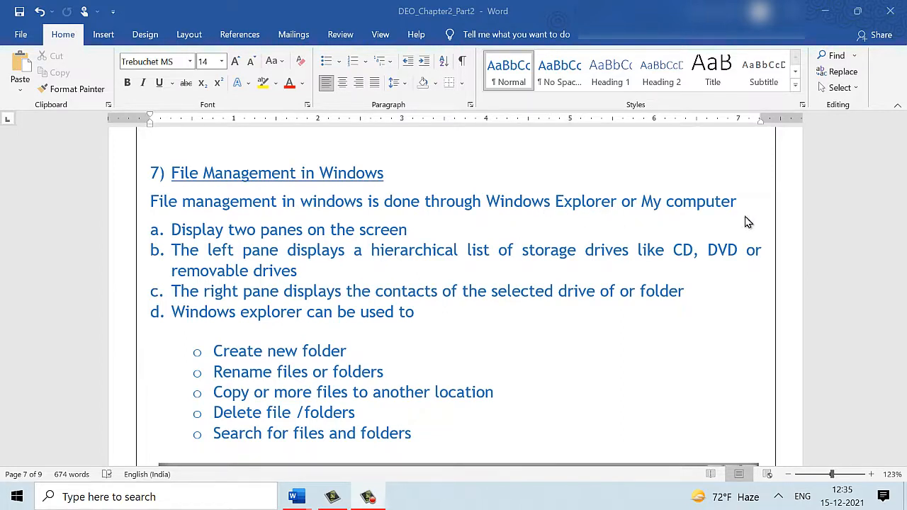
mouse_move(416, 307)
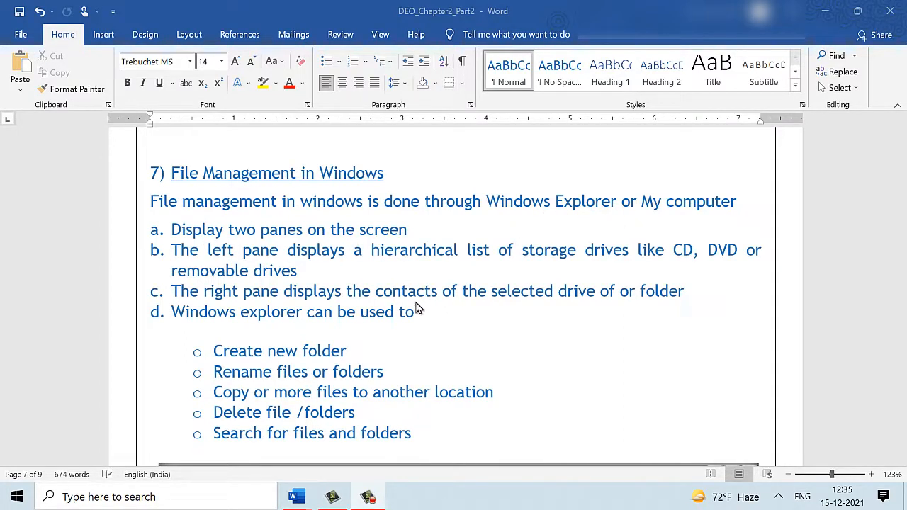
scroll(down, 3)
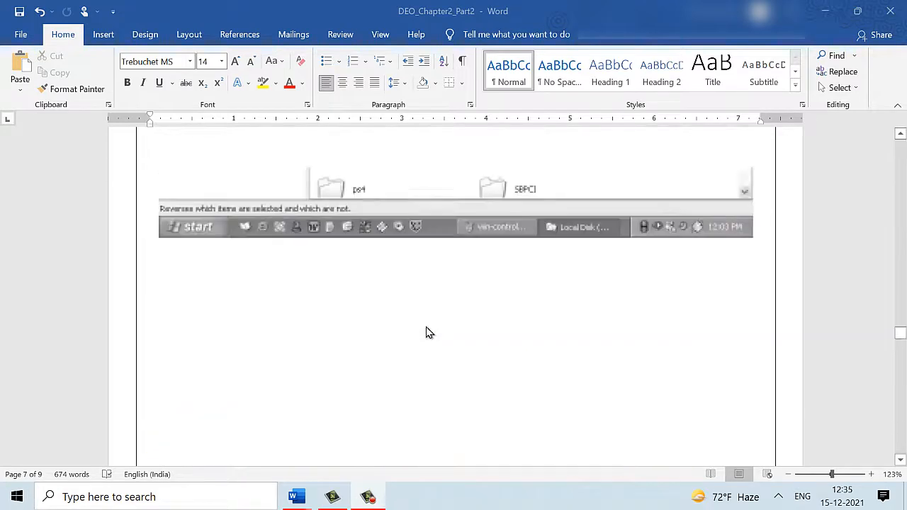
scroll(up, 3)
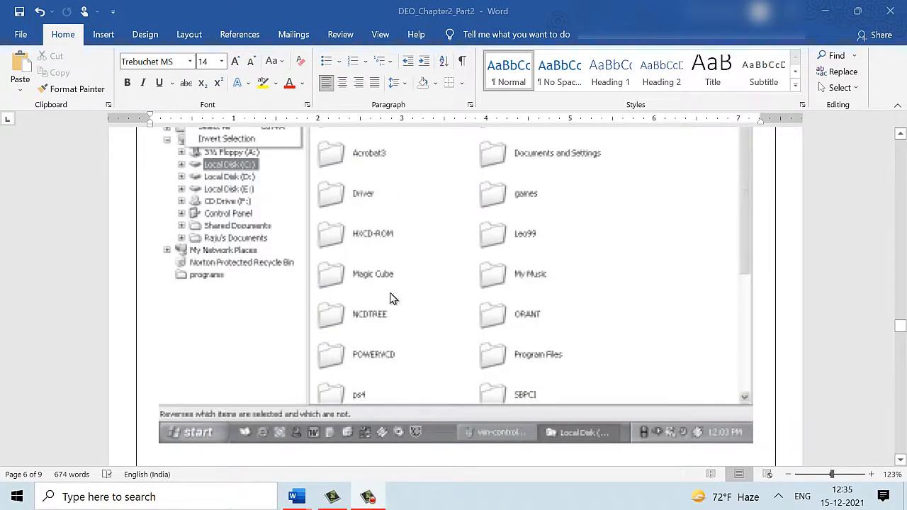
scroll(down, 3)
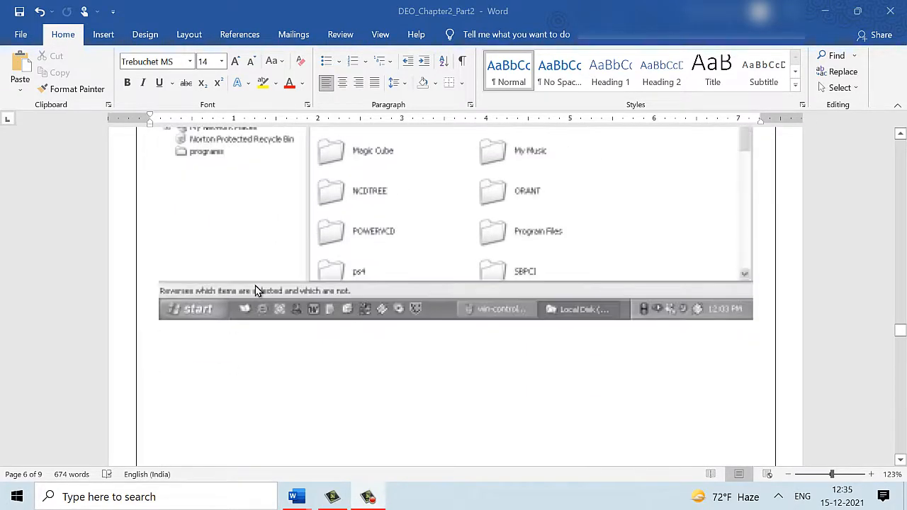
scroll(down, 3)
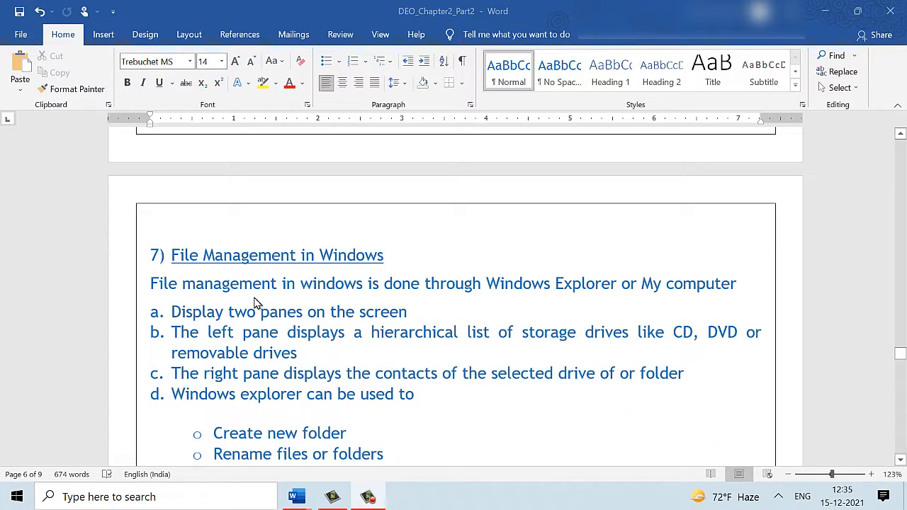
mouse_move(456, 353)
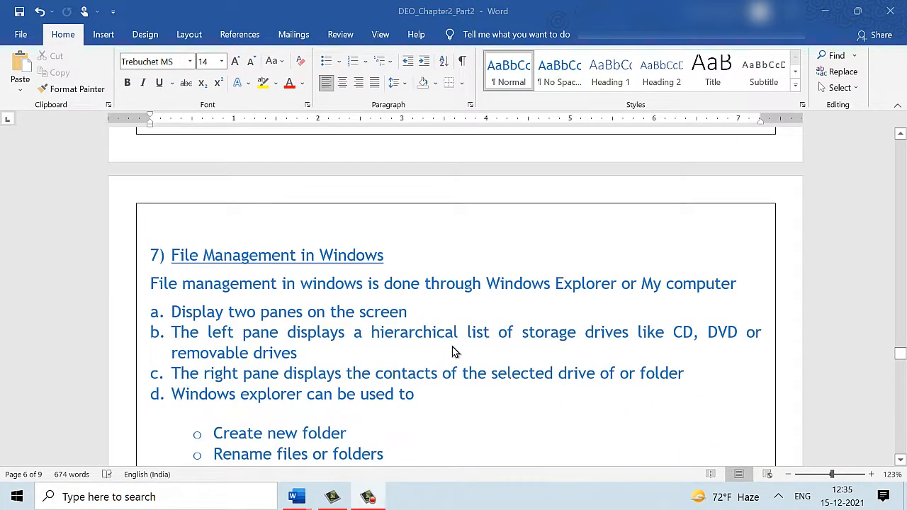
mouse_move(283, 388)
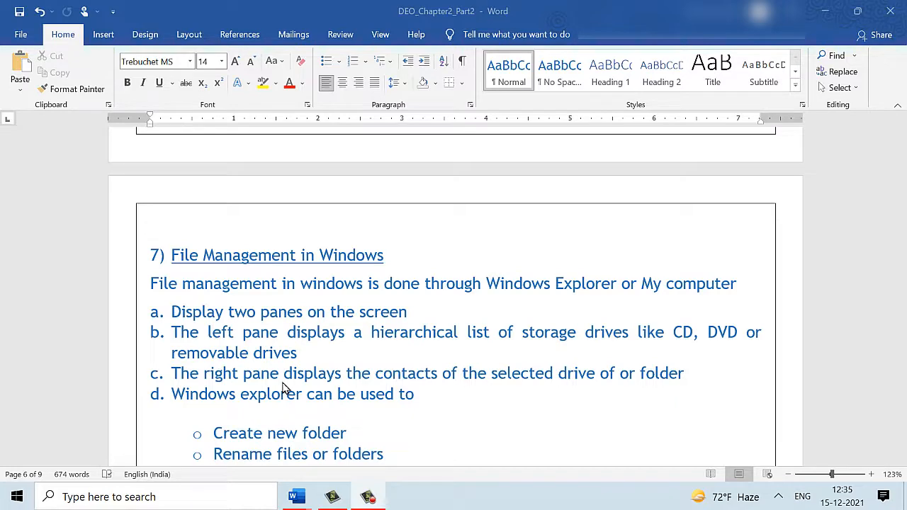
mouse_move(427, 395)
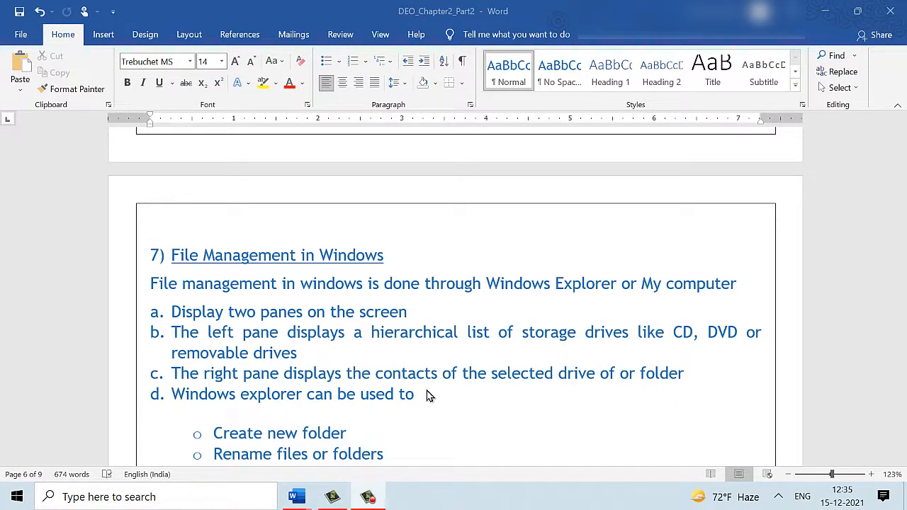
scroll(down, 3)
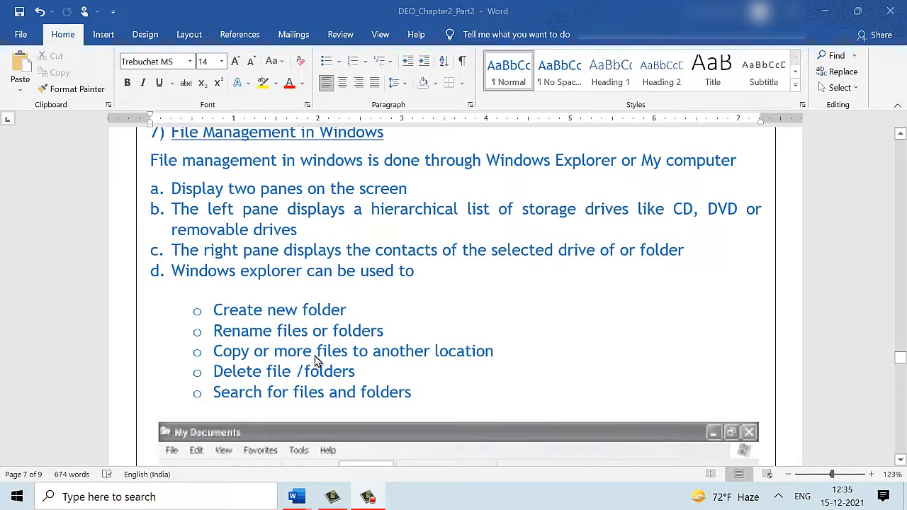
mouse_move(397, 362)
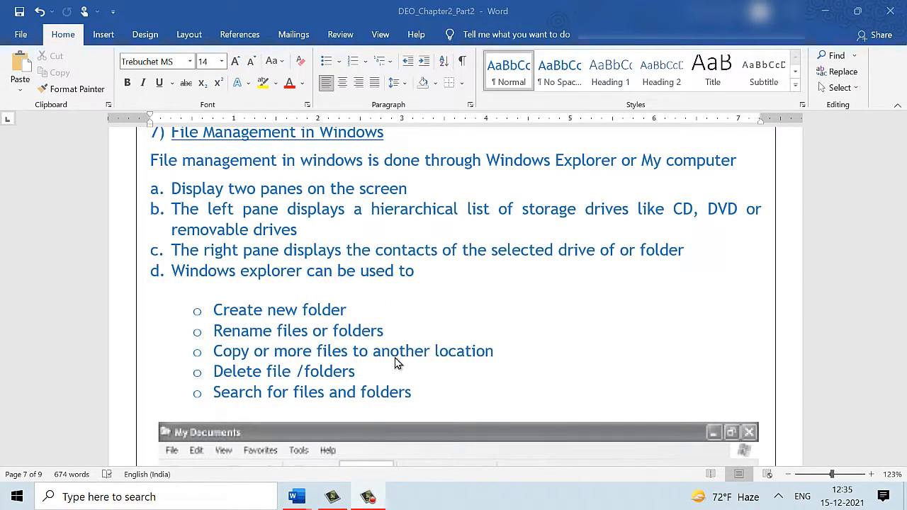
mouse_move(344, 365)
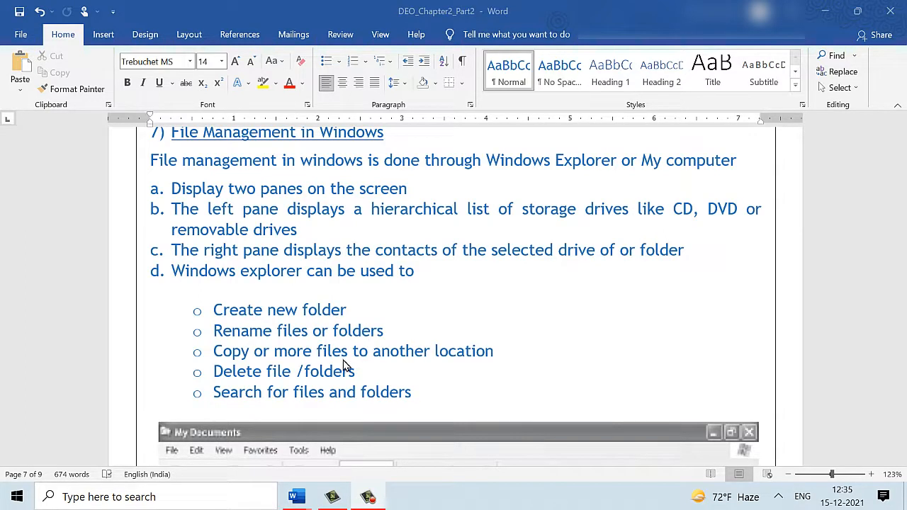
mouse_move(526, 357)
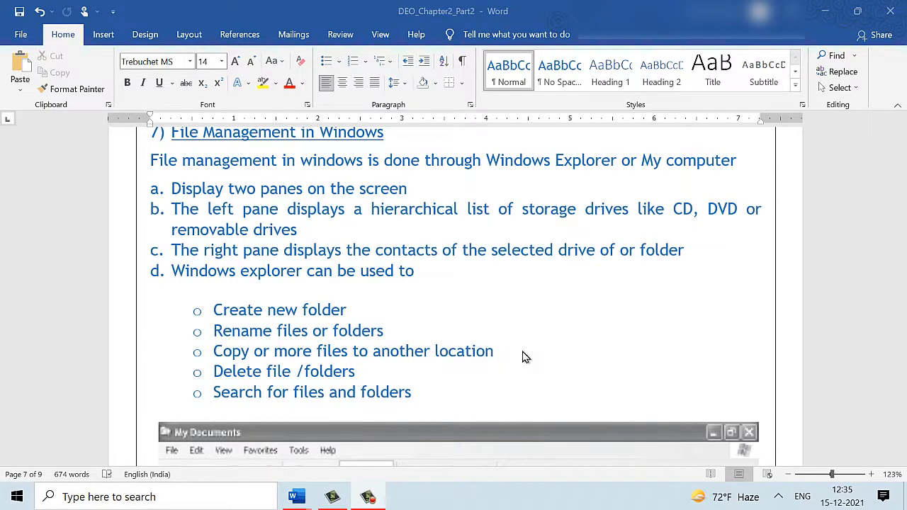
mouse_move(320, 419)
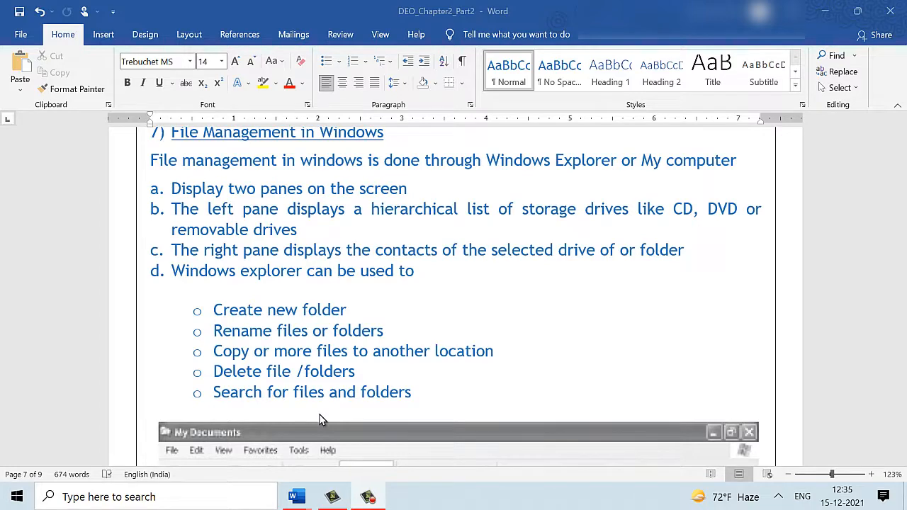
scroll(down, 3)
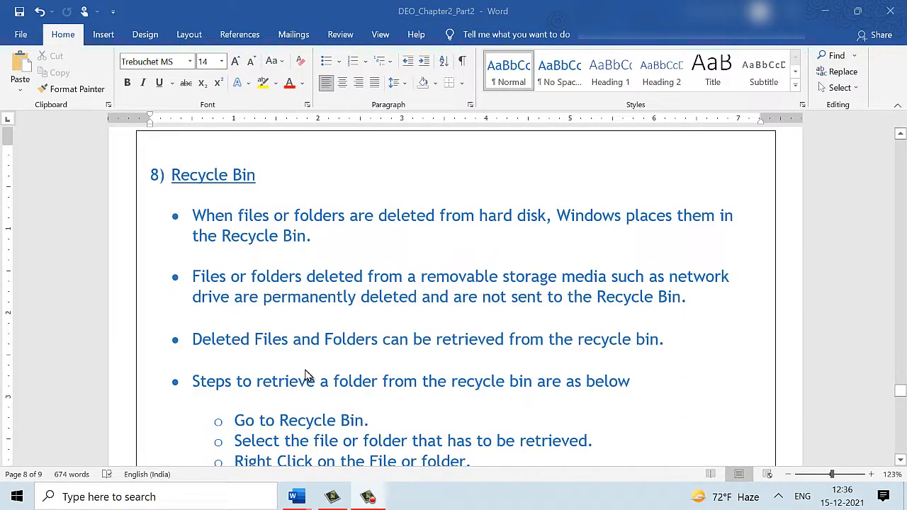
mouse_move(600, 293)
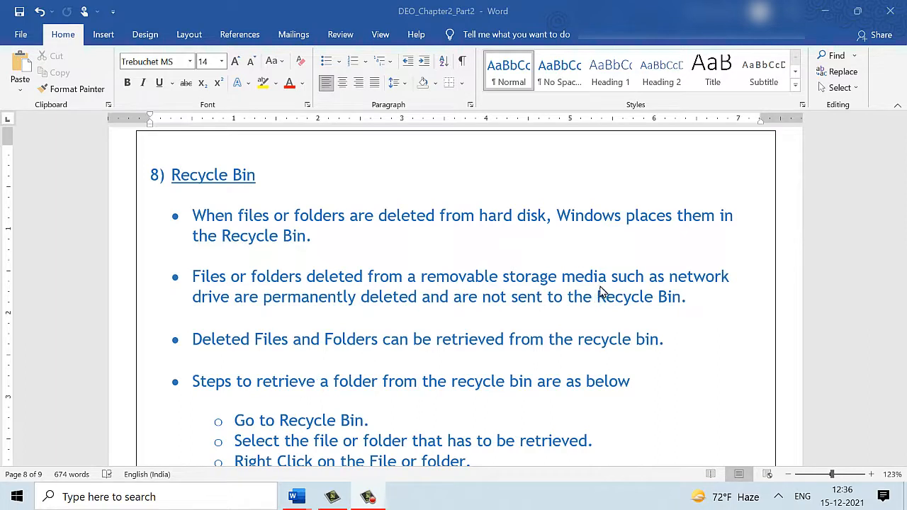
mouse_move(320, 269)
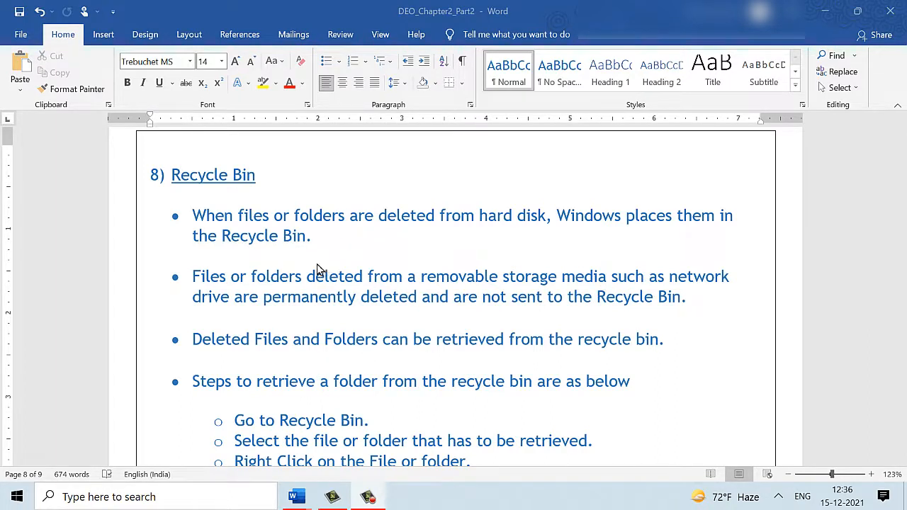
mouse_move(287, 255)
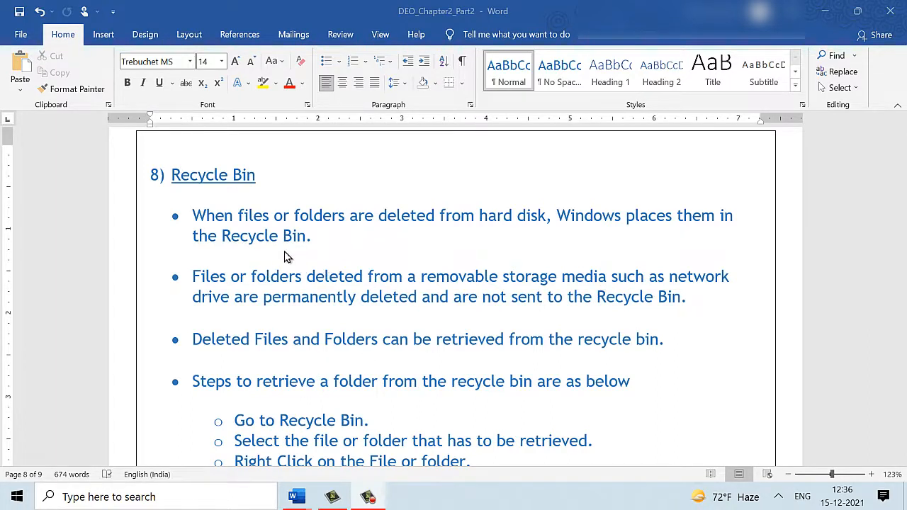
mouse_move(456, 297)
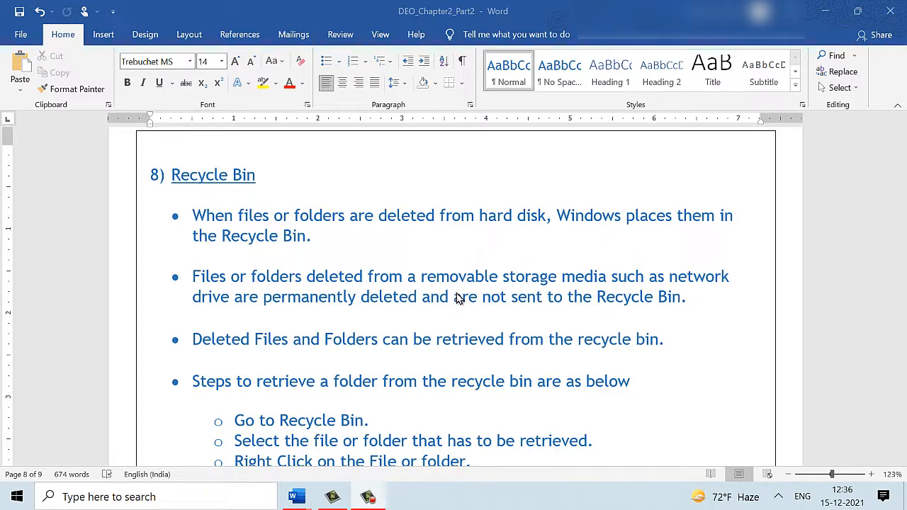
mouse_move(357, 312)
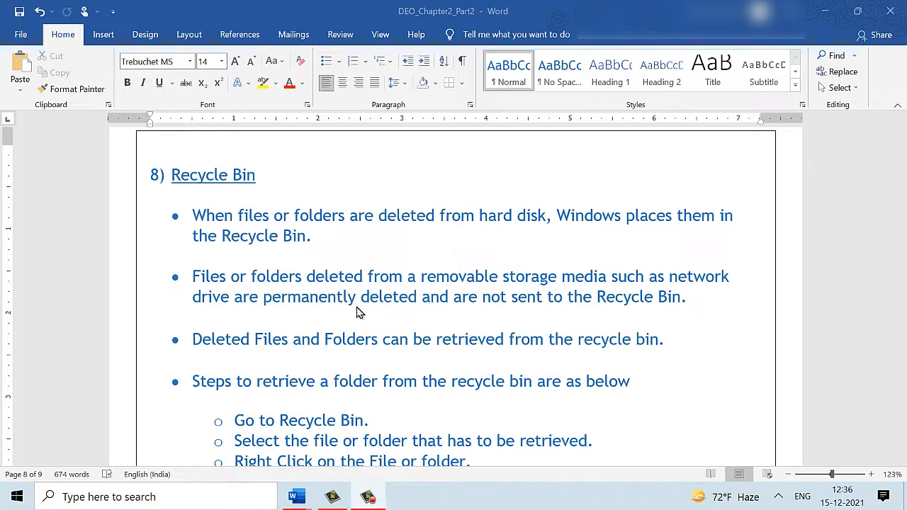
mouse_move(517, 332)
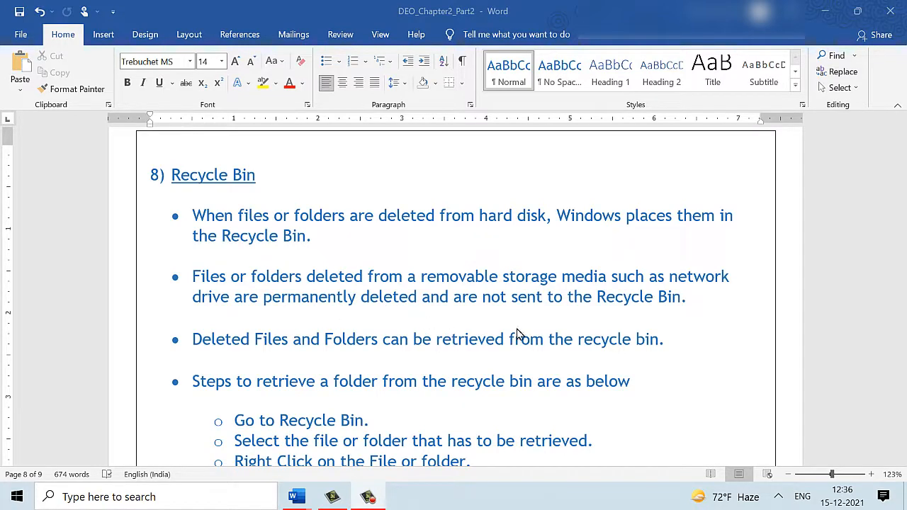
mouse_move(278, 365)
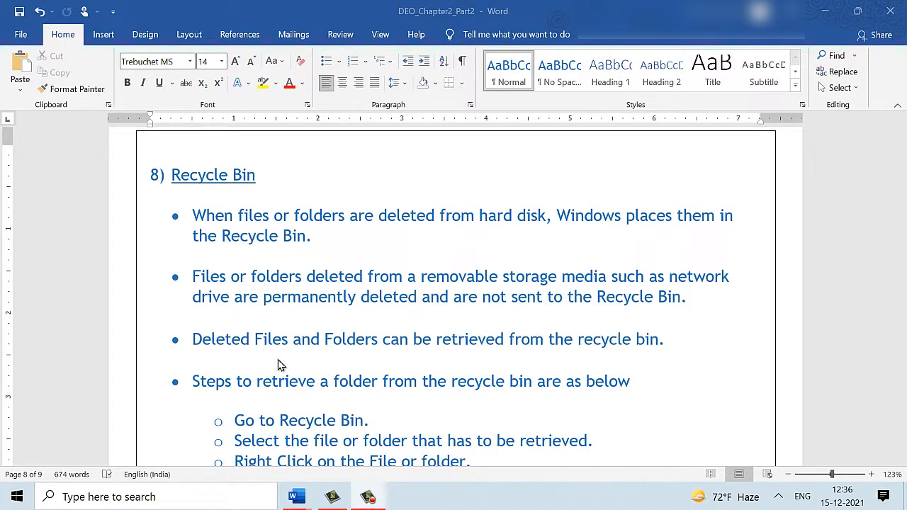
mouse_move(435, 347)
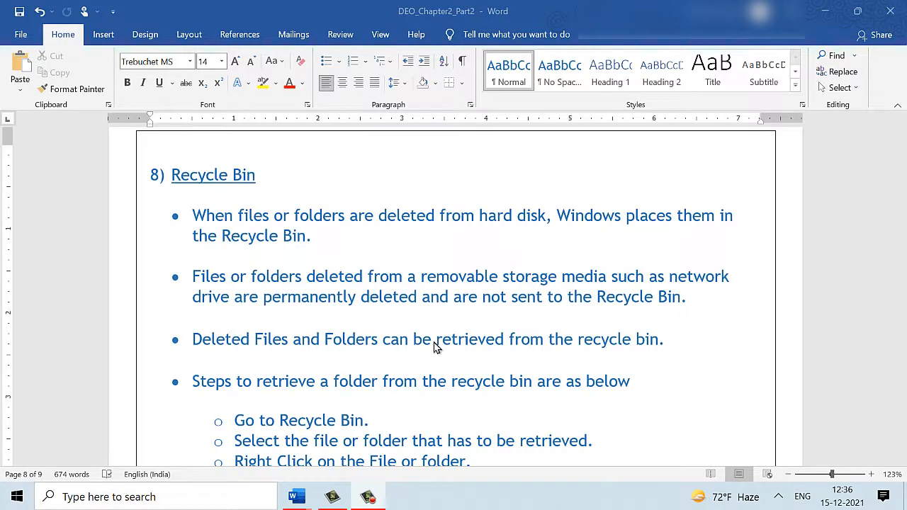
scroll(down, 3)
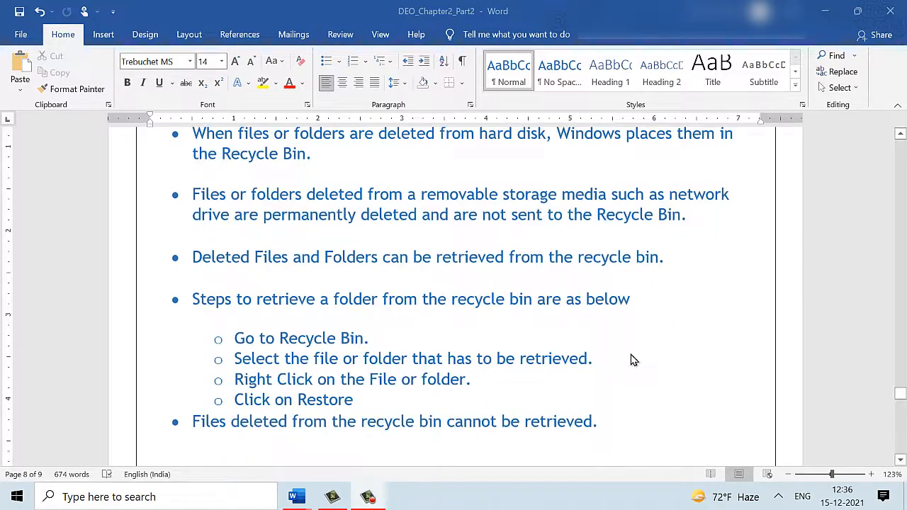
mouse_move(406, 378)
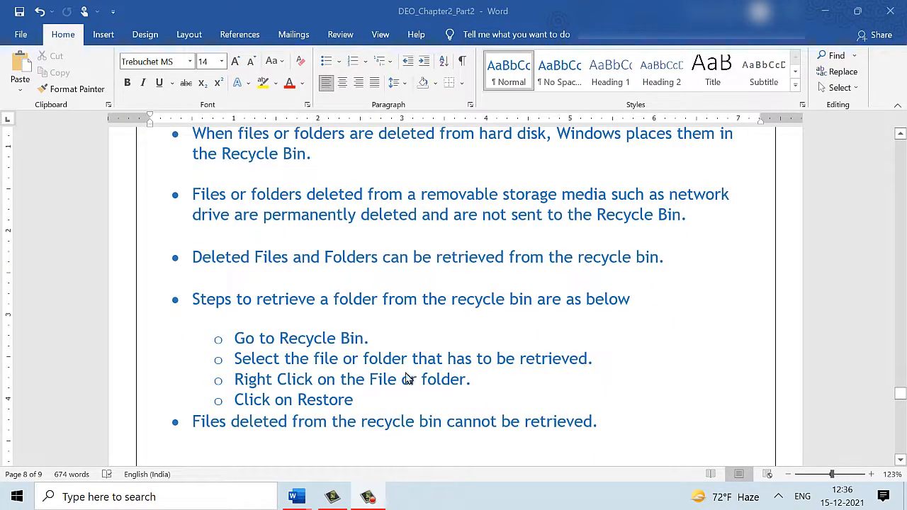
mouse_move(347, 368)
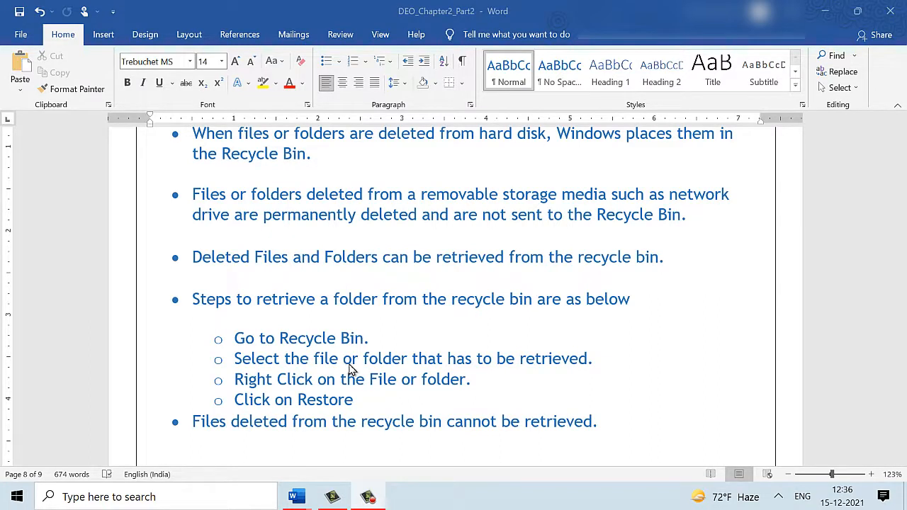
mouse_move(404, 387)
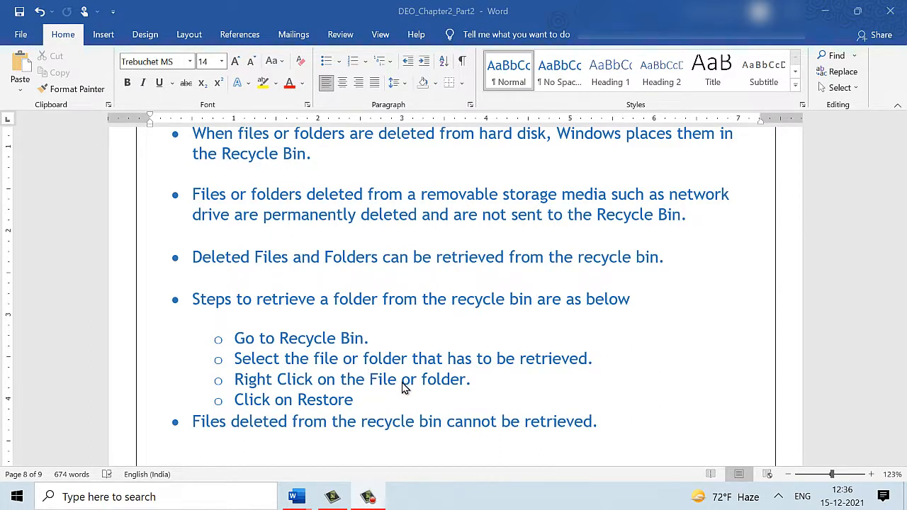
mouse_move(327, 411)
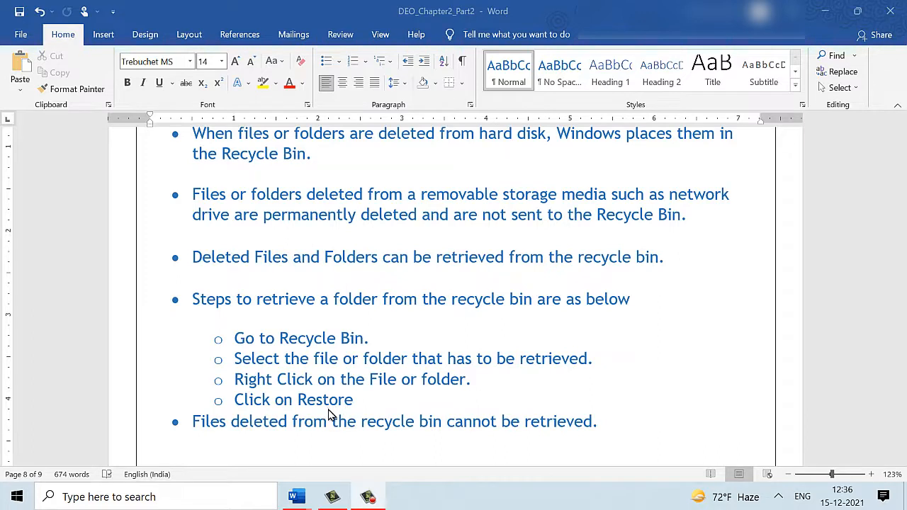
mouse_move(326, 443)
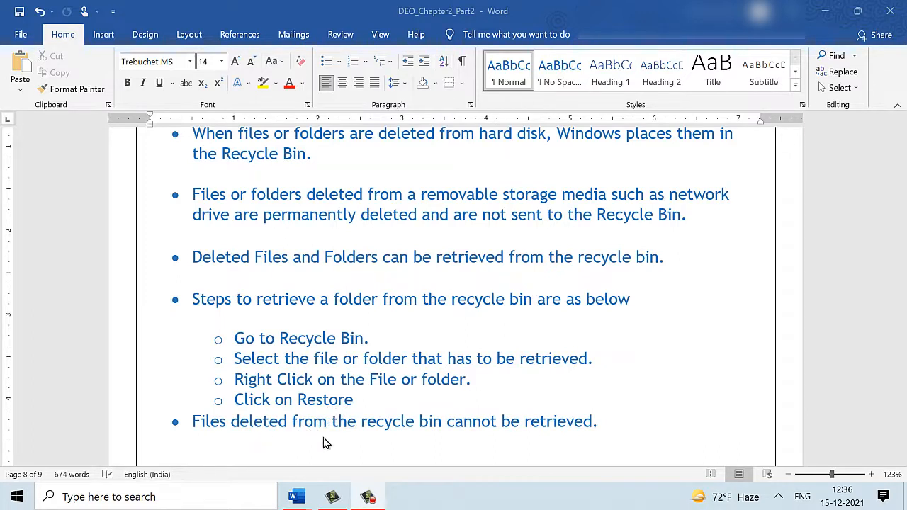
mouse_move(365, 434)
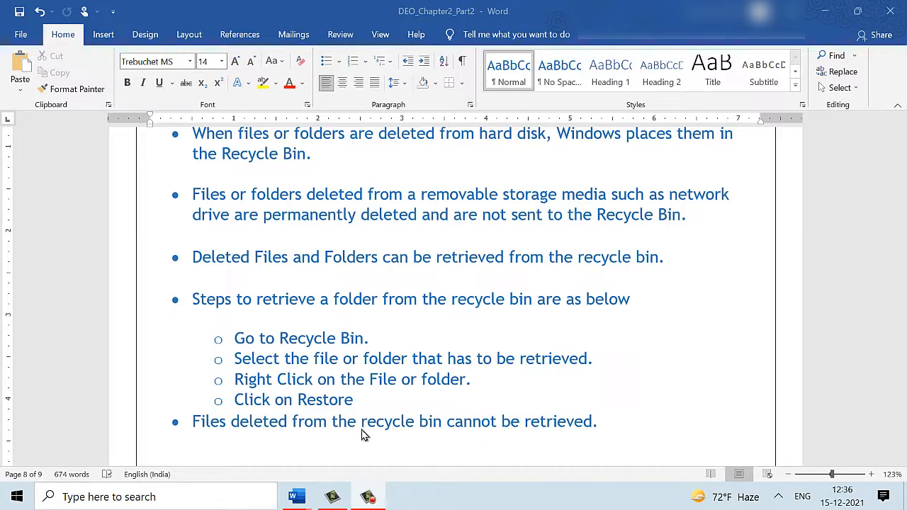
mouse_move(510, 442)
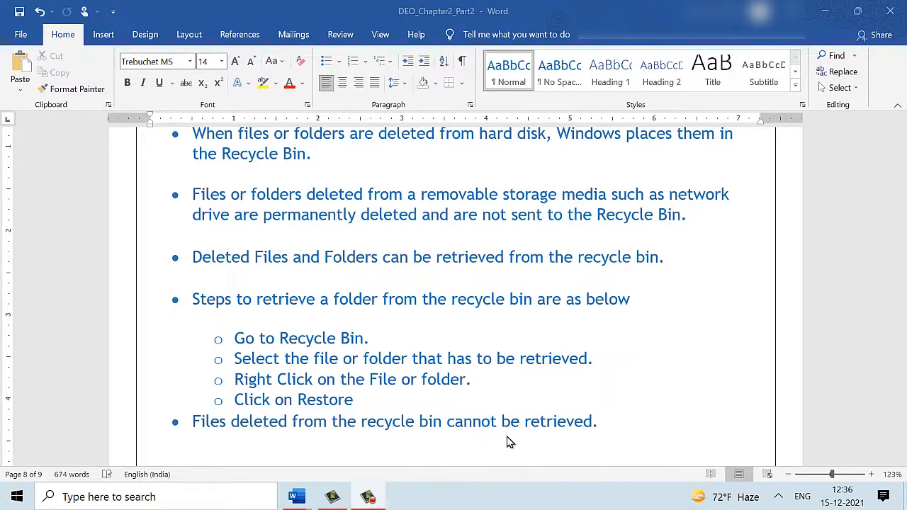
- Scroll down to page 9, section 9) Installing Hardware/Software with its five points
scroll(down, 3)
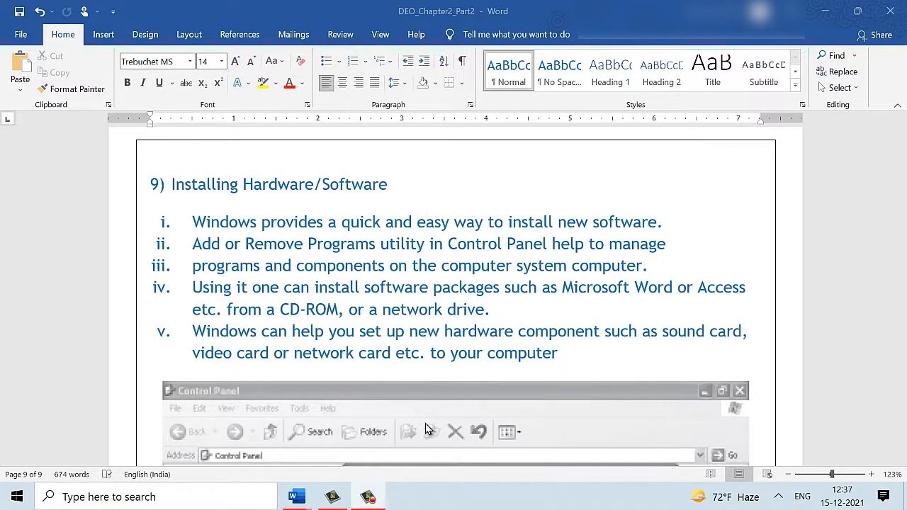
mouse_move(499, 251)
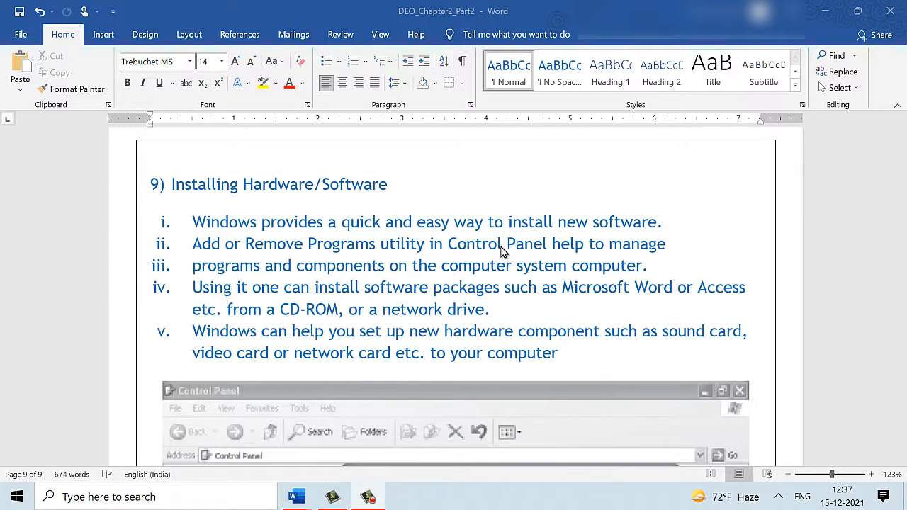
mouse_move(347, 257)
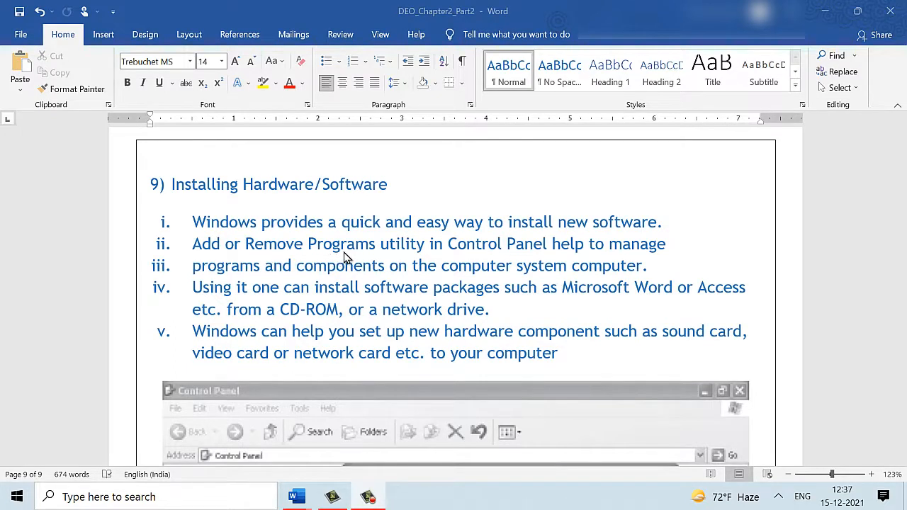
mouse_move(327, 201)
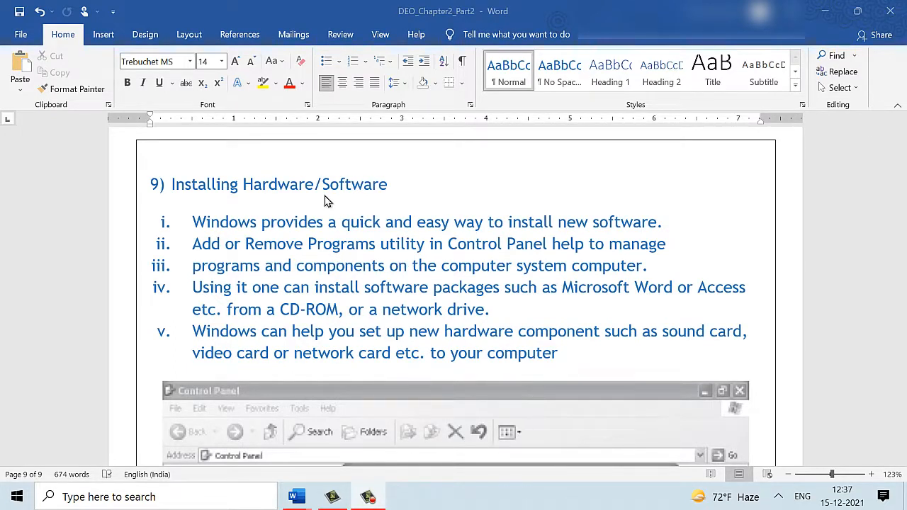
mouse_move(261, 283)
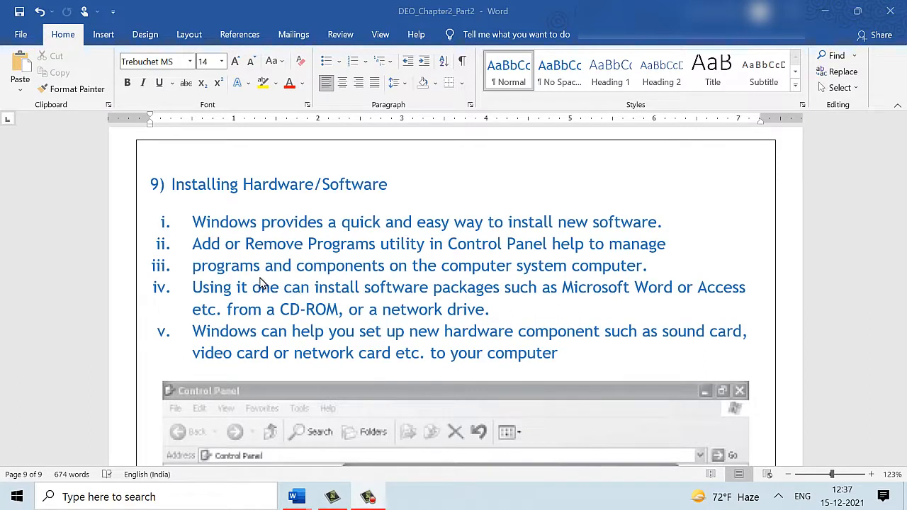
mouse_move(347, 287)
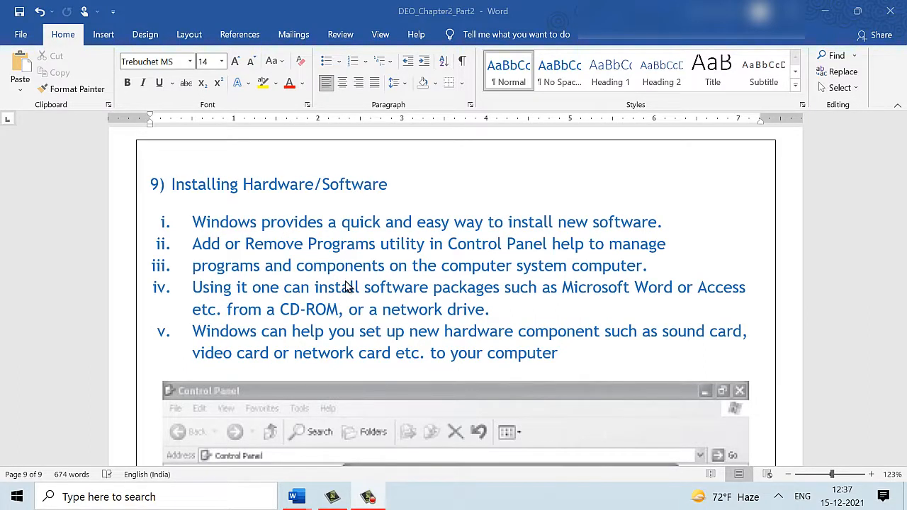
mouse_move(266, 322)
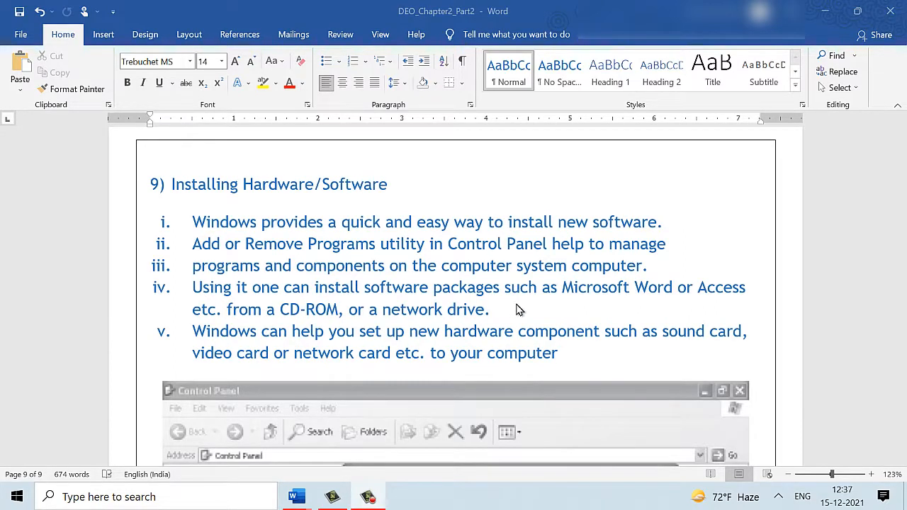
mouse_move(605, 305)
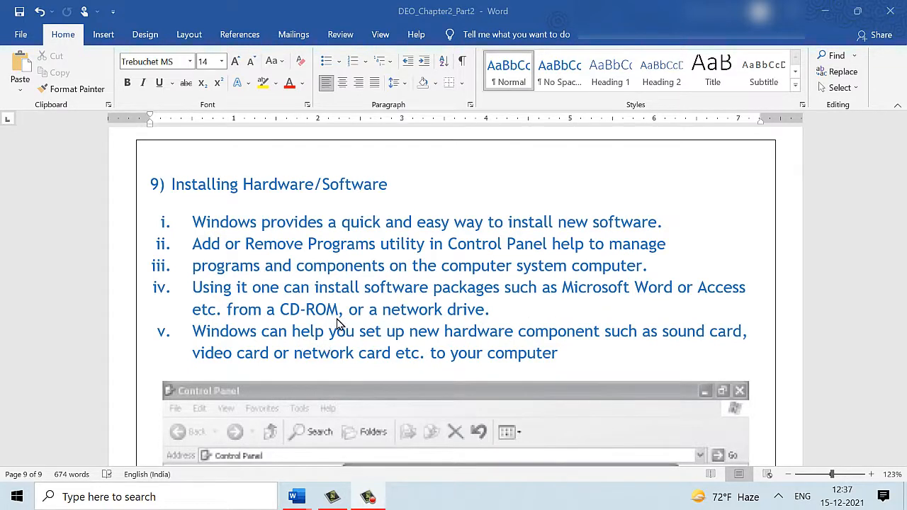
mouse_move(427, 325)
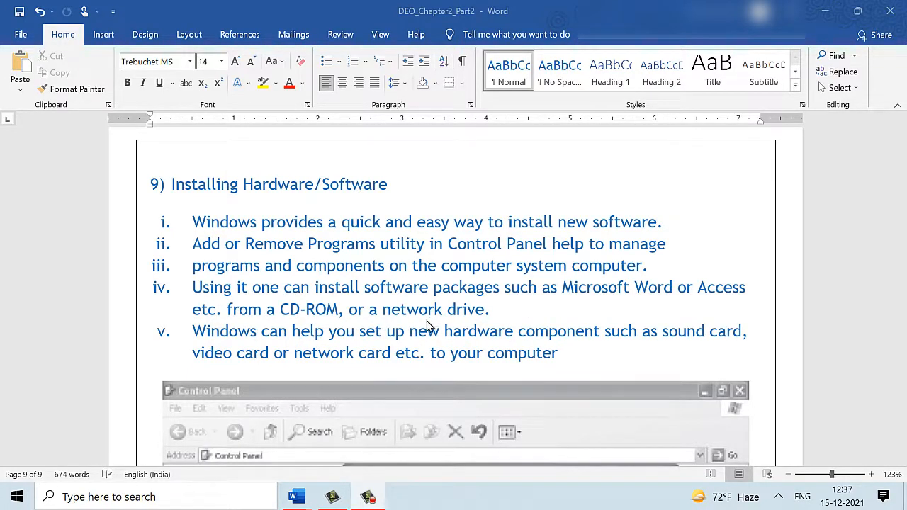
mouse_move(505, 345)
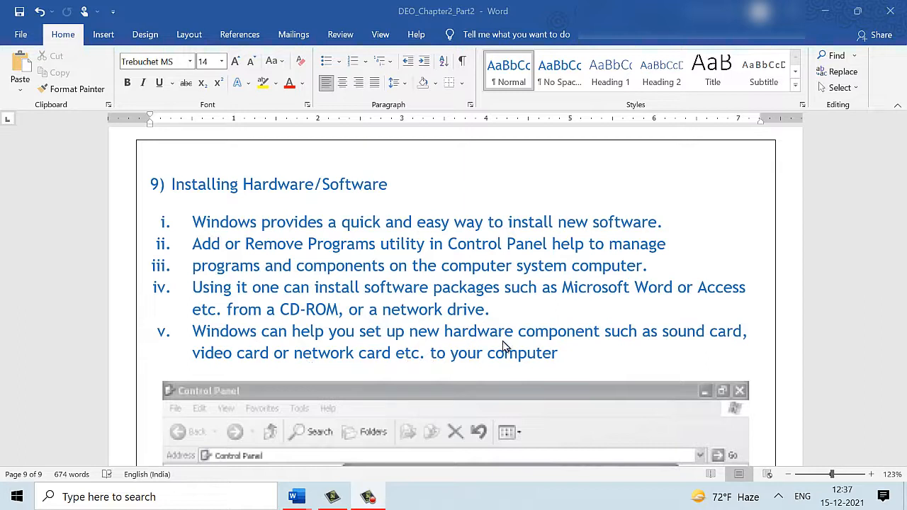
mouse_move(318, 365)
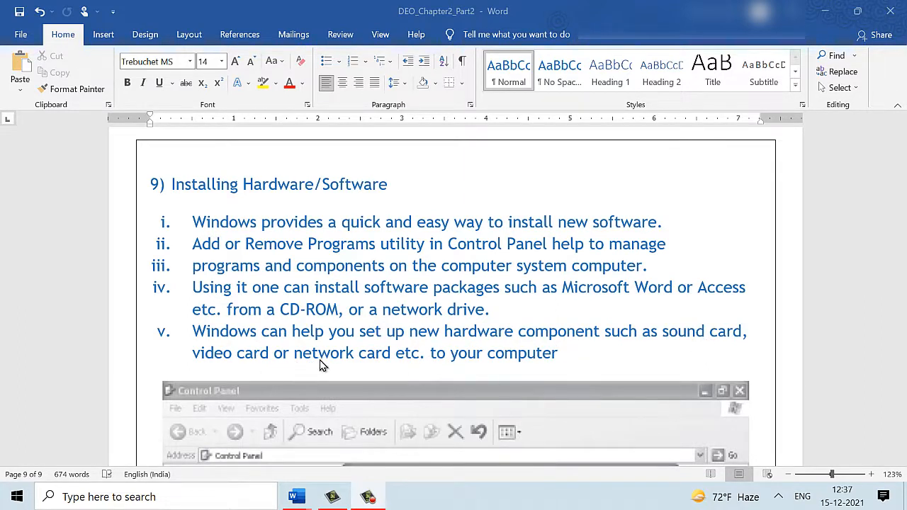
mouse_move(328, 367)
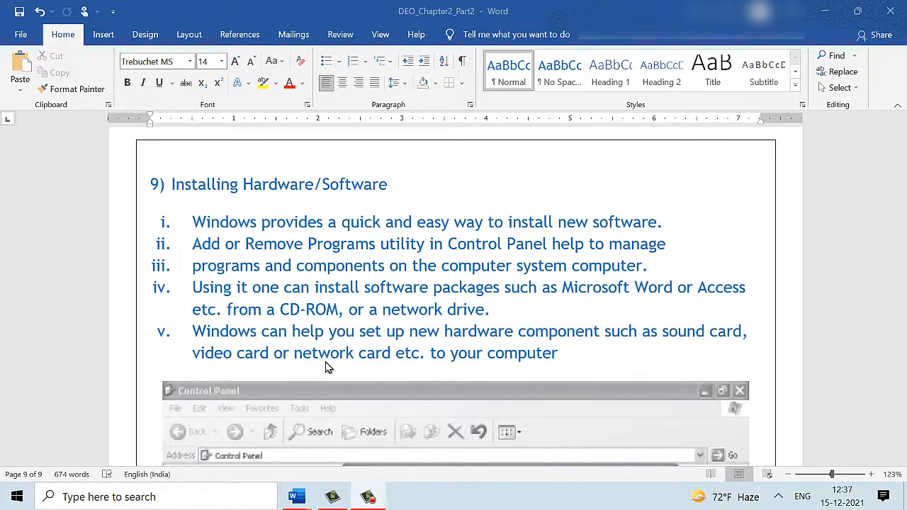
mouse_move(305, 367)
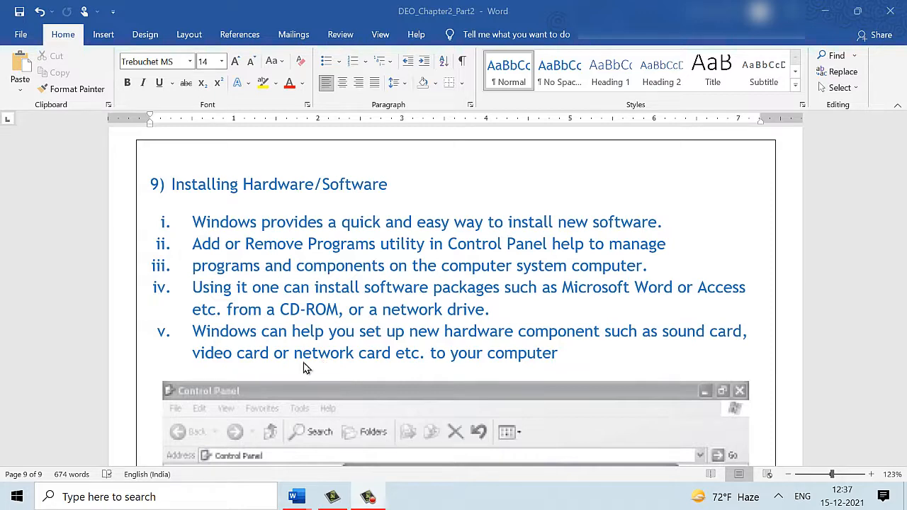
- Scroll to the Control Panel screenshot showing the Add or Remove Programs list
scroll(down, 3)
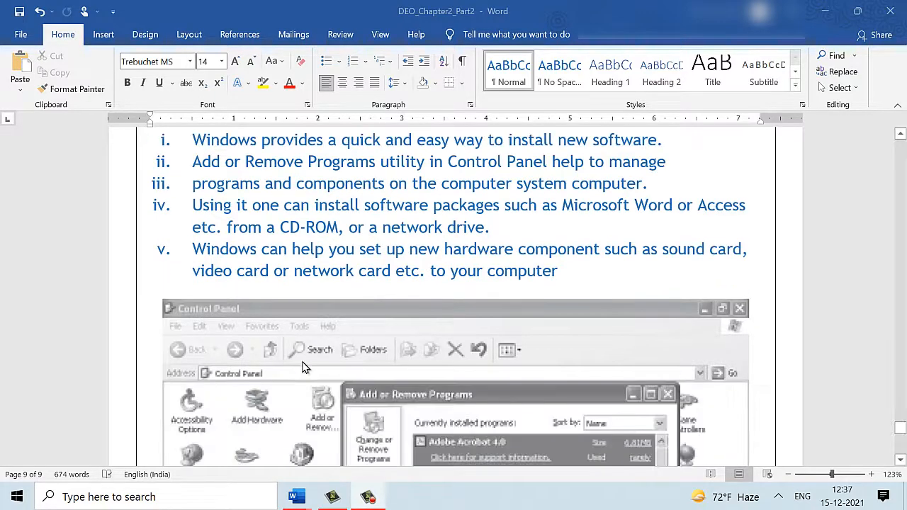
mouse_move(301, 363)
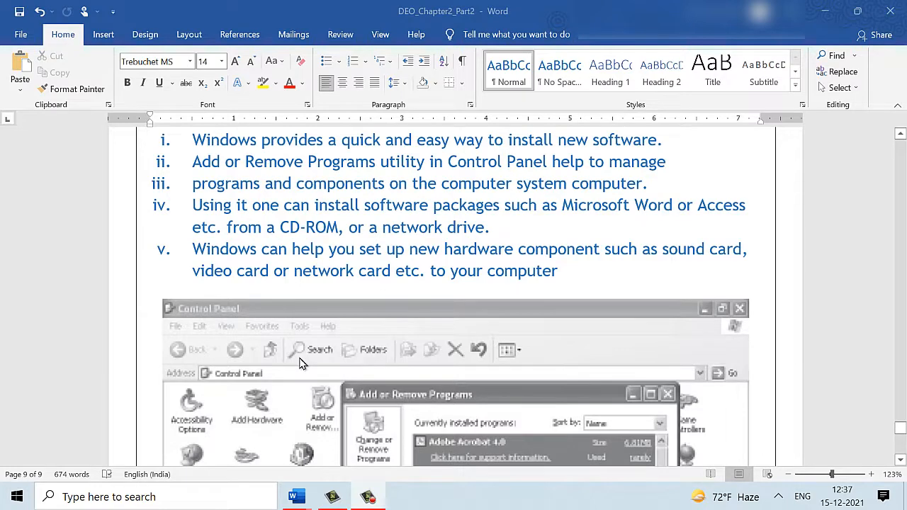
scroll(down, 3)
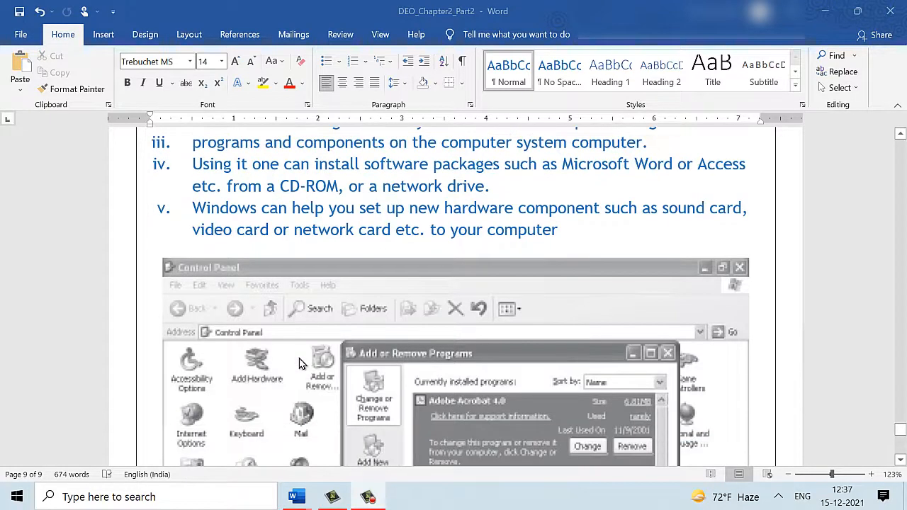
scroll(down, 3)
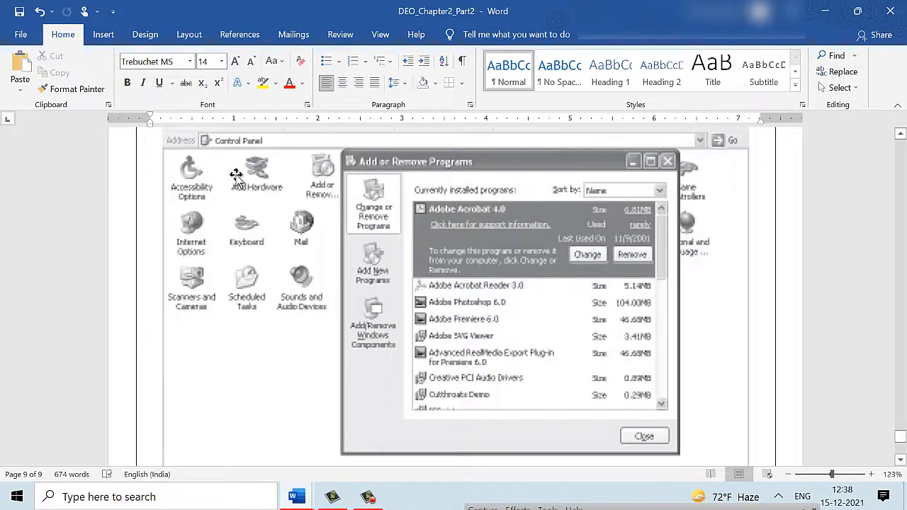
mouse_move(516, 223)
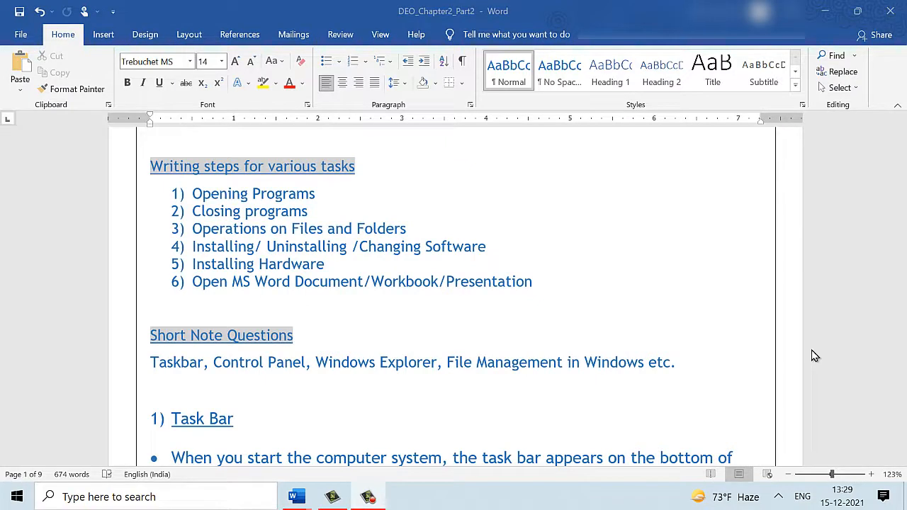
mouse_move(800, 352)
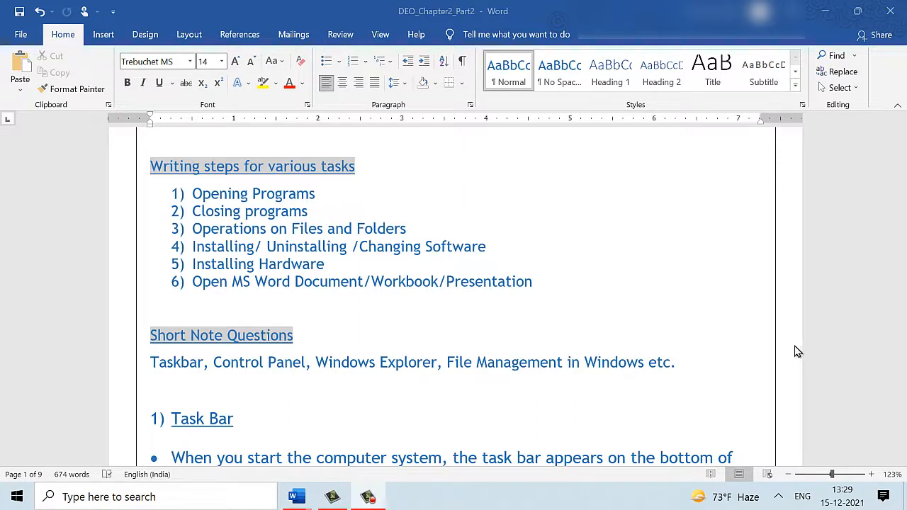
mouse_move(445, 368)
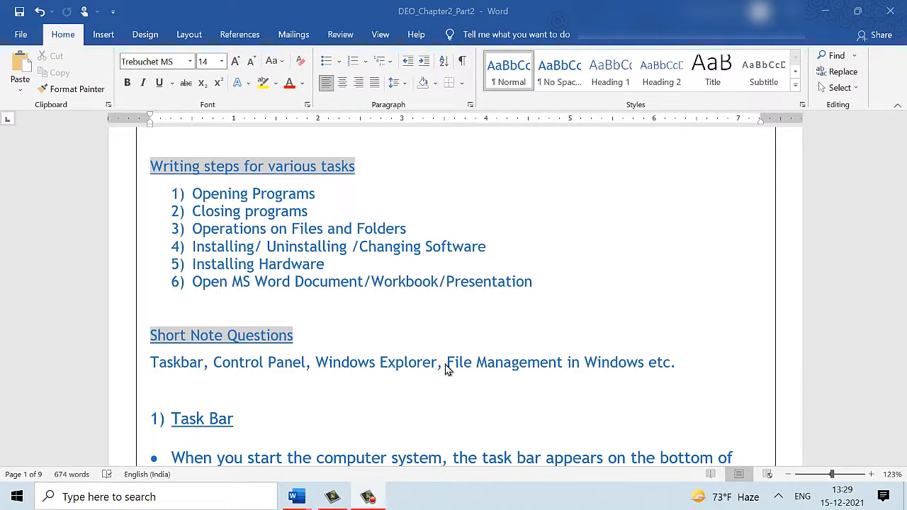
mouse_move(198, 382)
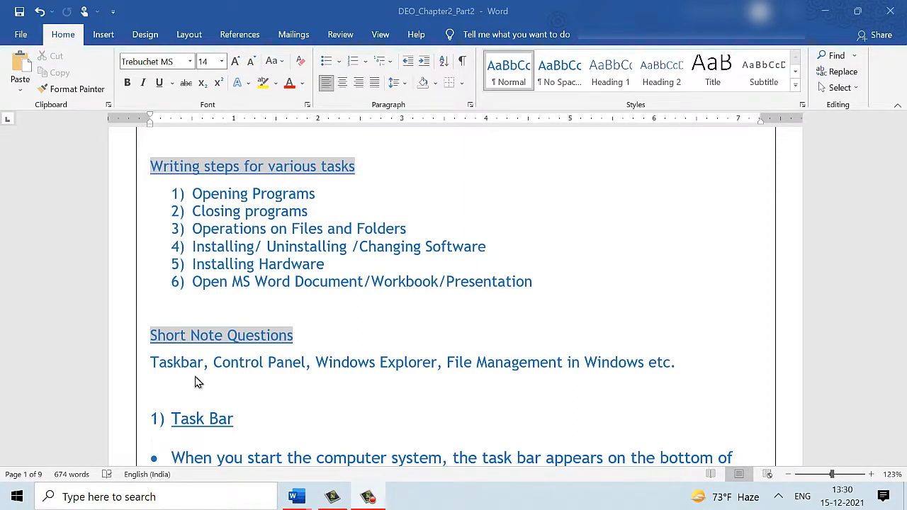
mouse_move(393, 383)
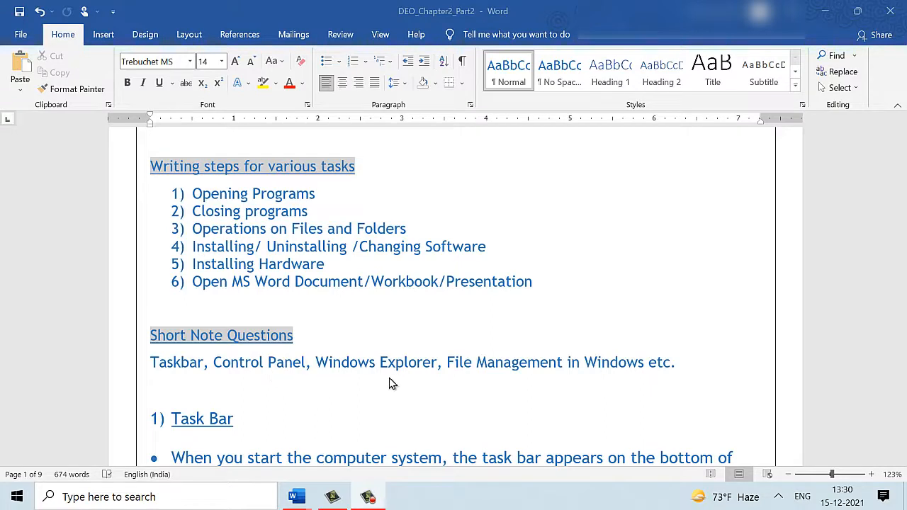
mouse_move(585, 387)
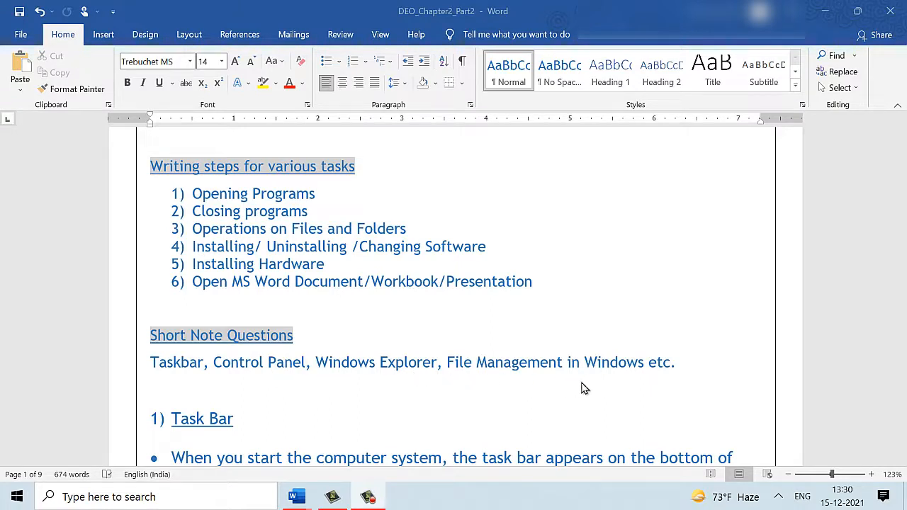
mouse_move(615, 387)
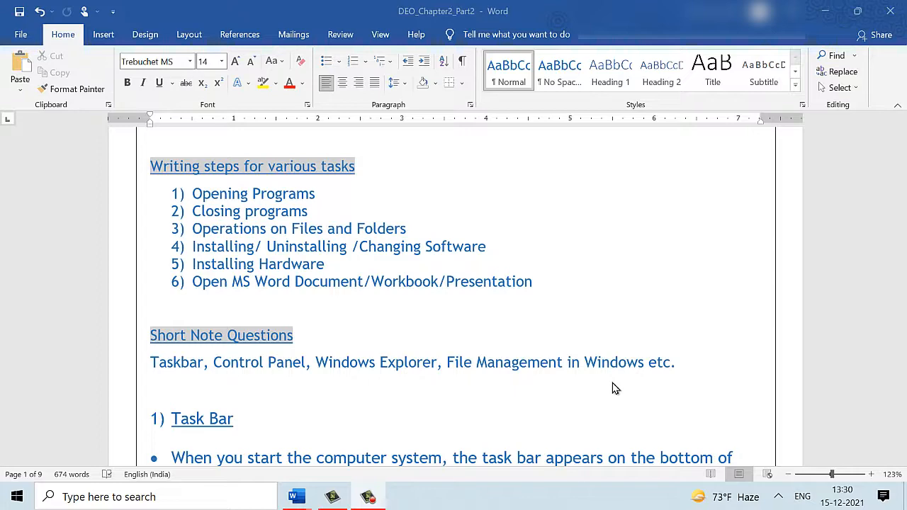
mouse_move(607, 389)
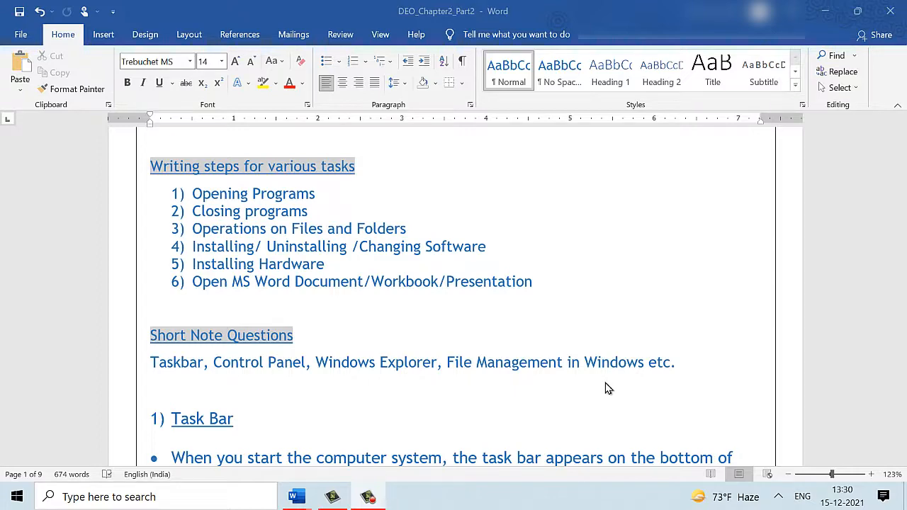